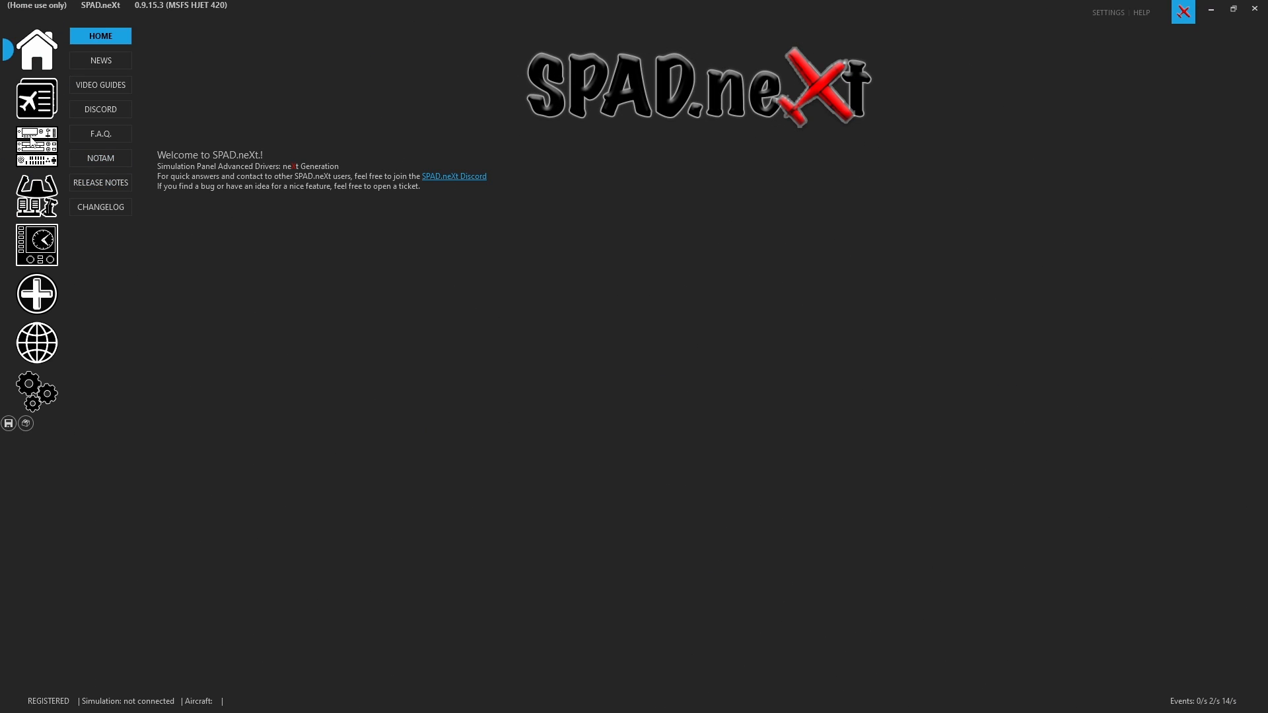
Show the connected devices and display the Stream Deck Plus layout after glancing at the XL.
left_click(36, 147)
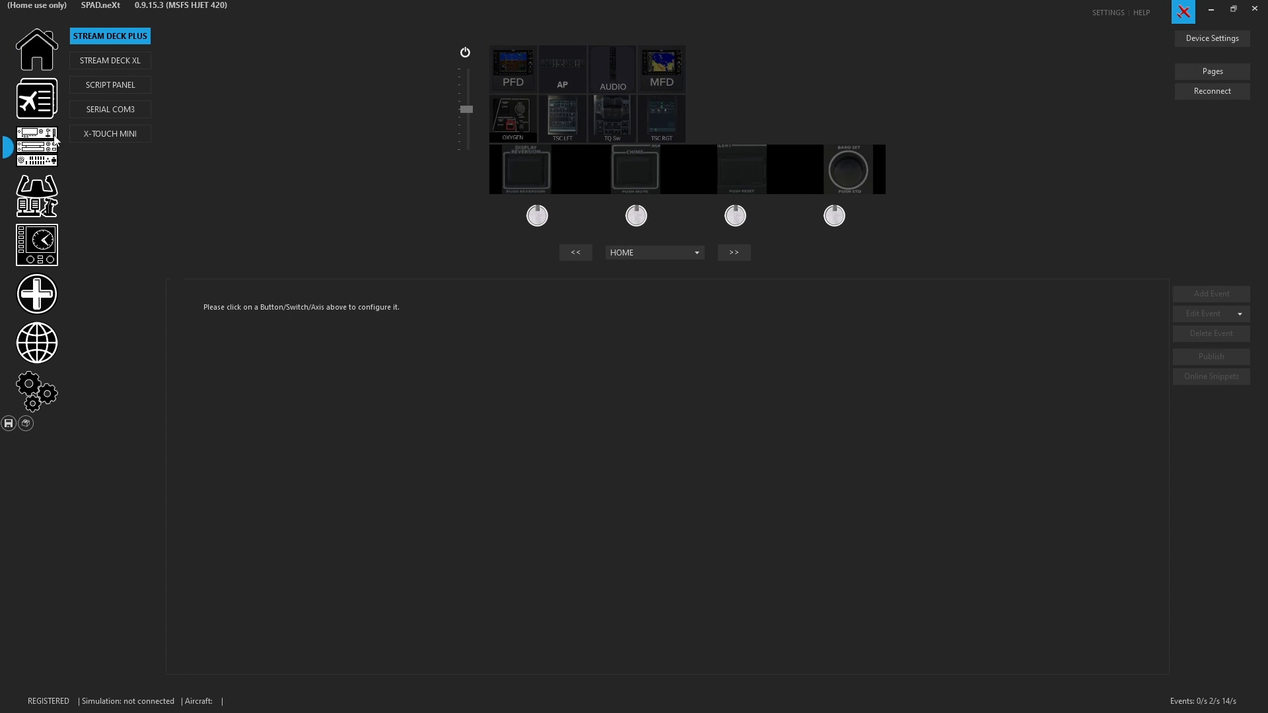
left_click(109, 60)
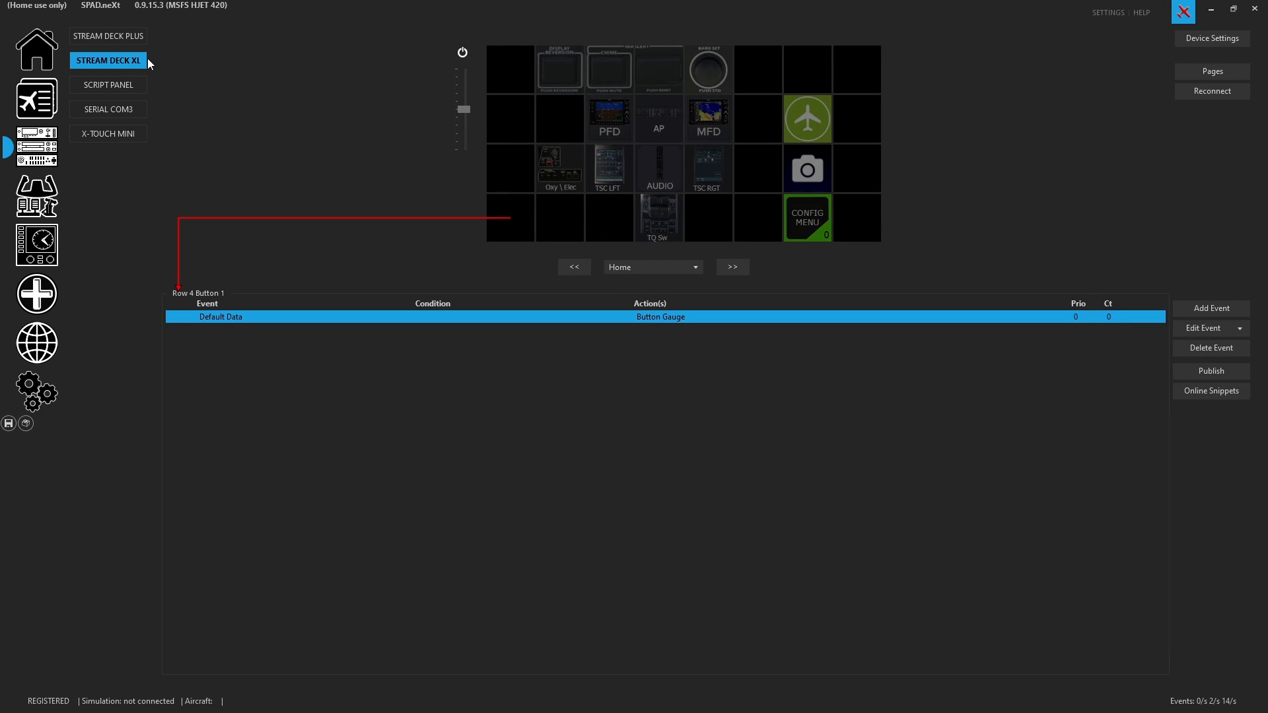
left_click(109, 36)
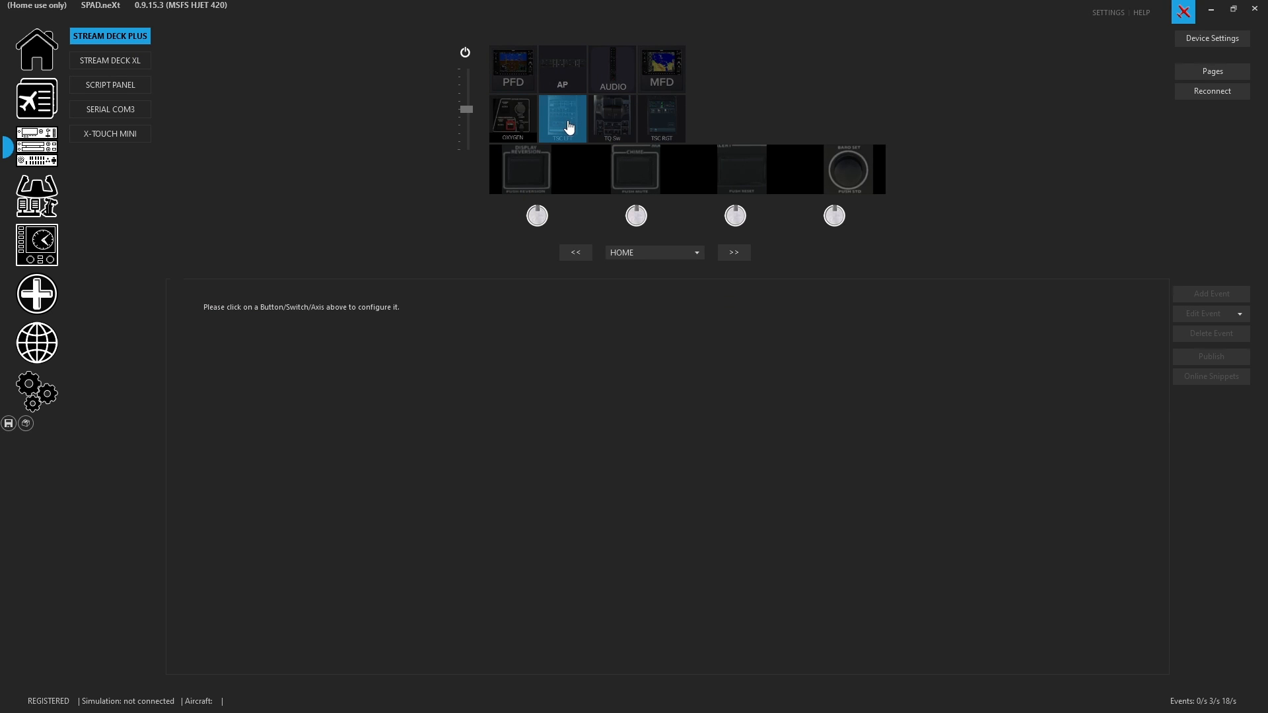
mouse_move(645, 116)
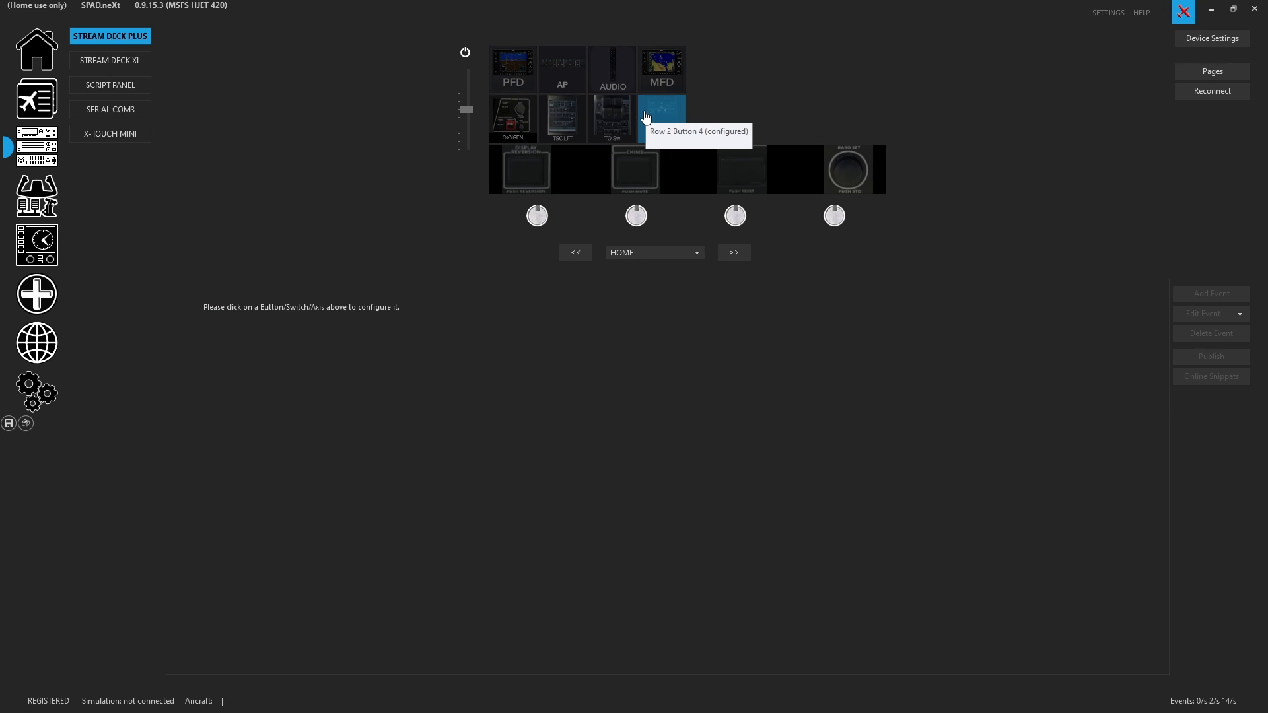
mouse_move(454, 123)
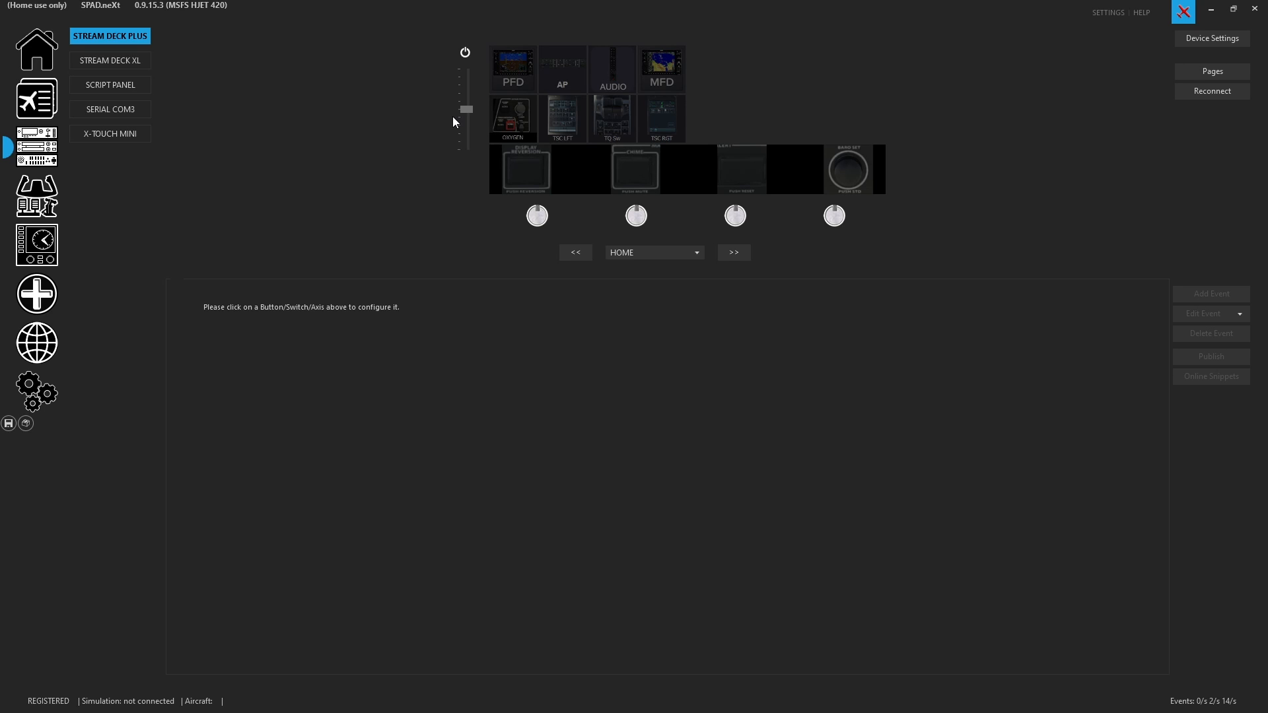
mouse_move(111, 60)
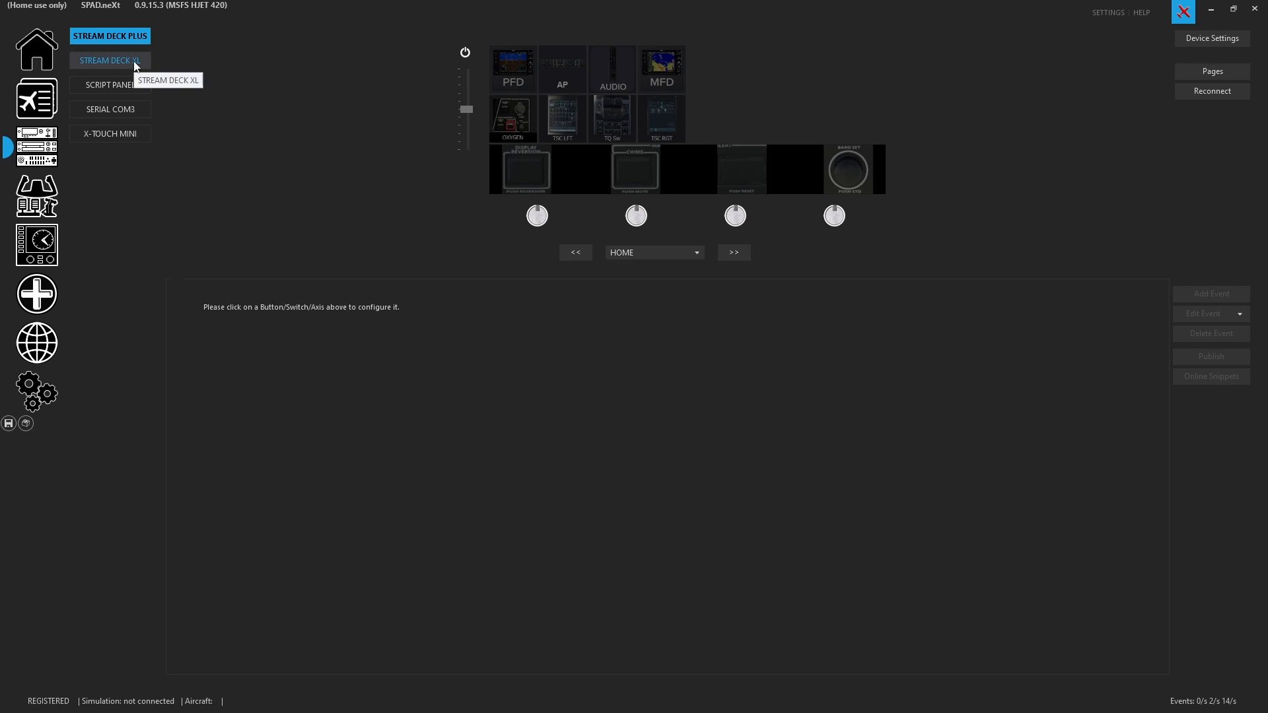
Inspect the Stream Deck XL AP key's gauge layers (AP text, APmenu image) without changing them.
left_click(109, 61)
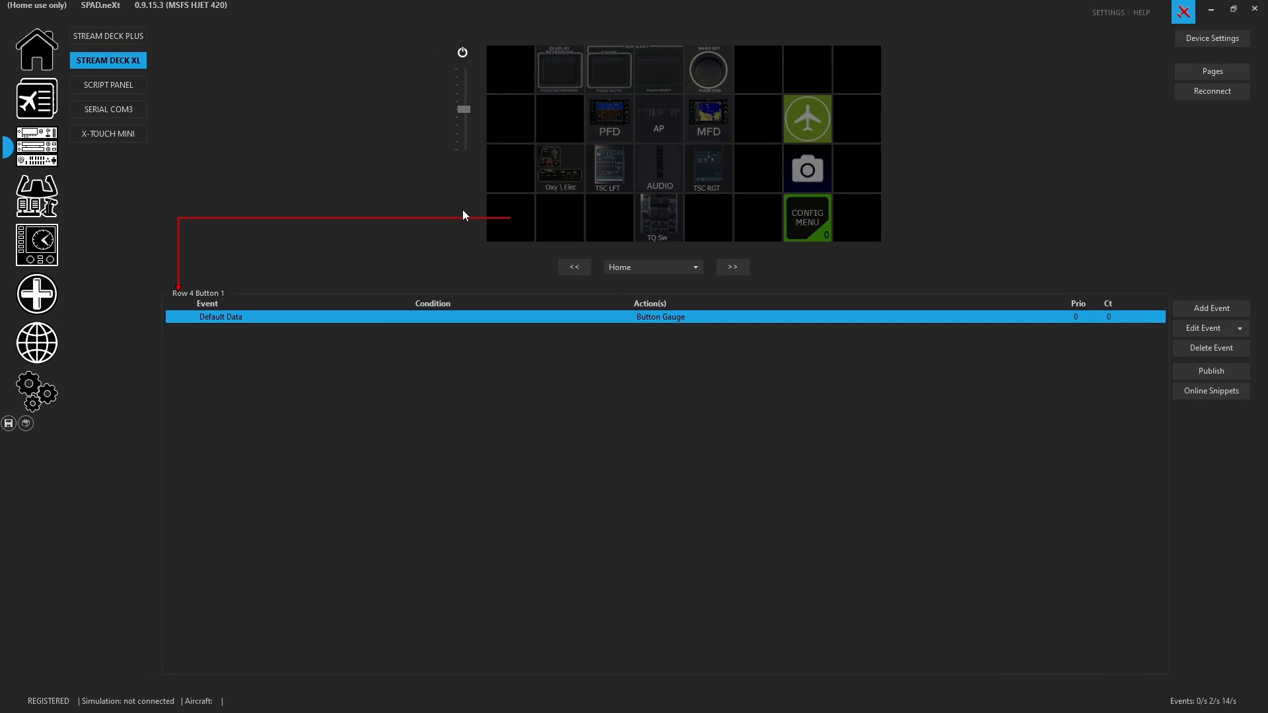
left_click(559, 217)
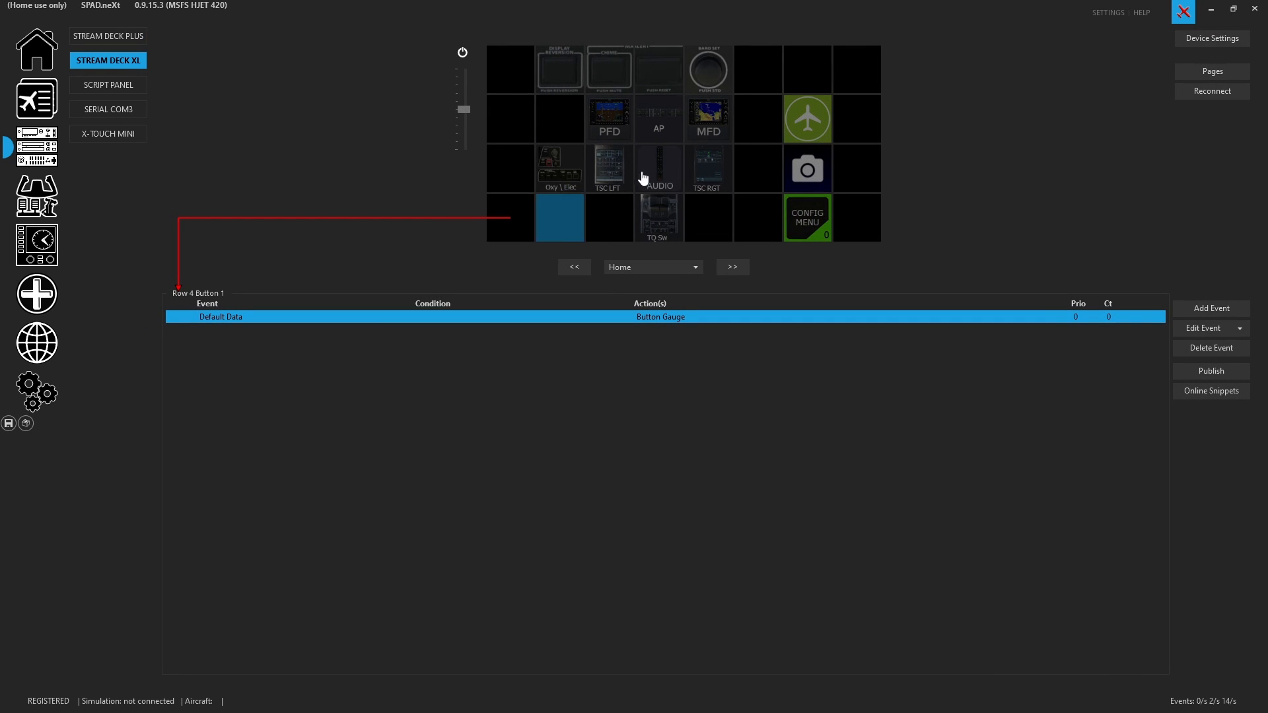
left_click(658, 119)
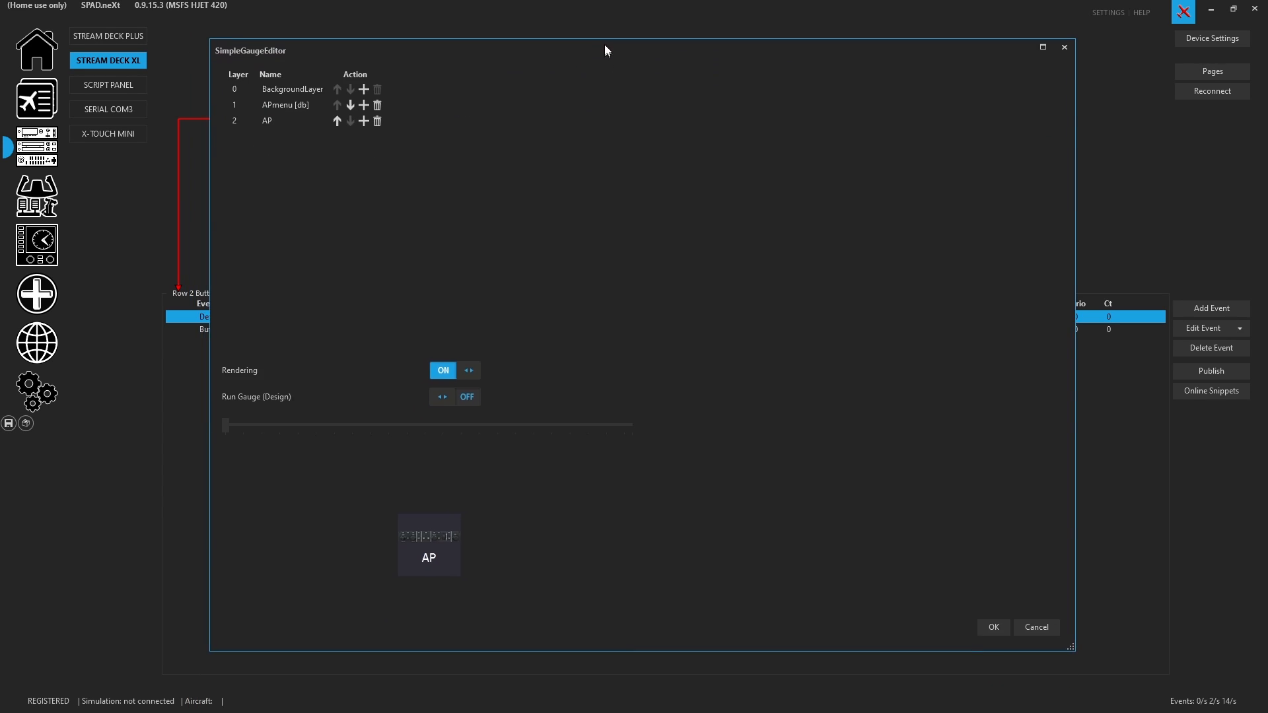
left_click(266, 120)
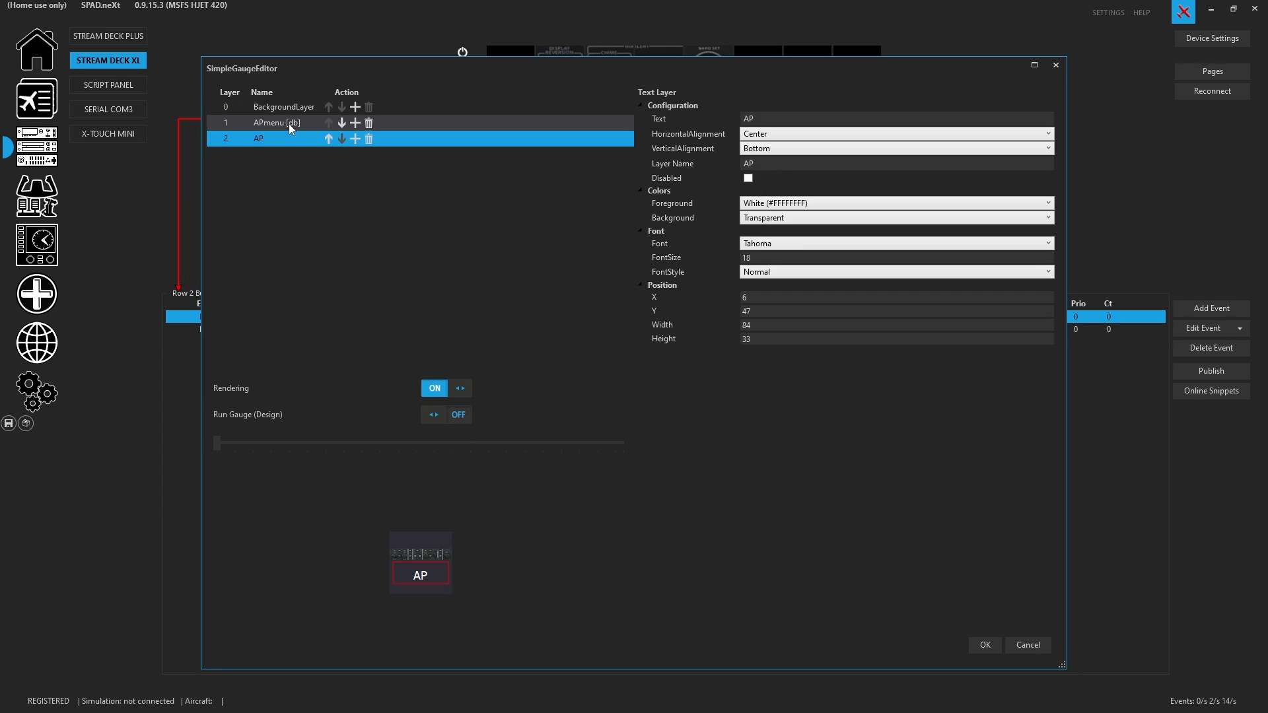
left_click(275, 123)
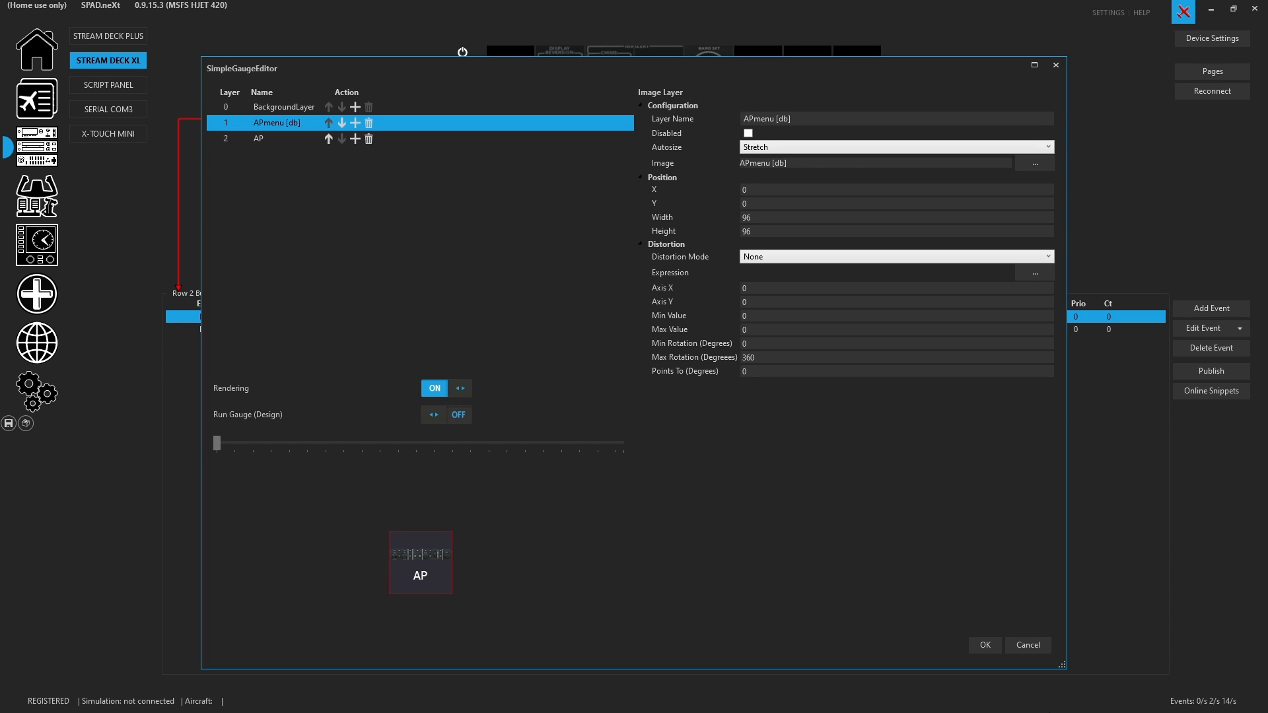
left_click(983, 644)
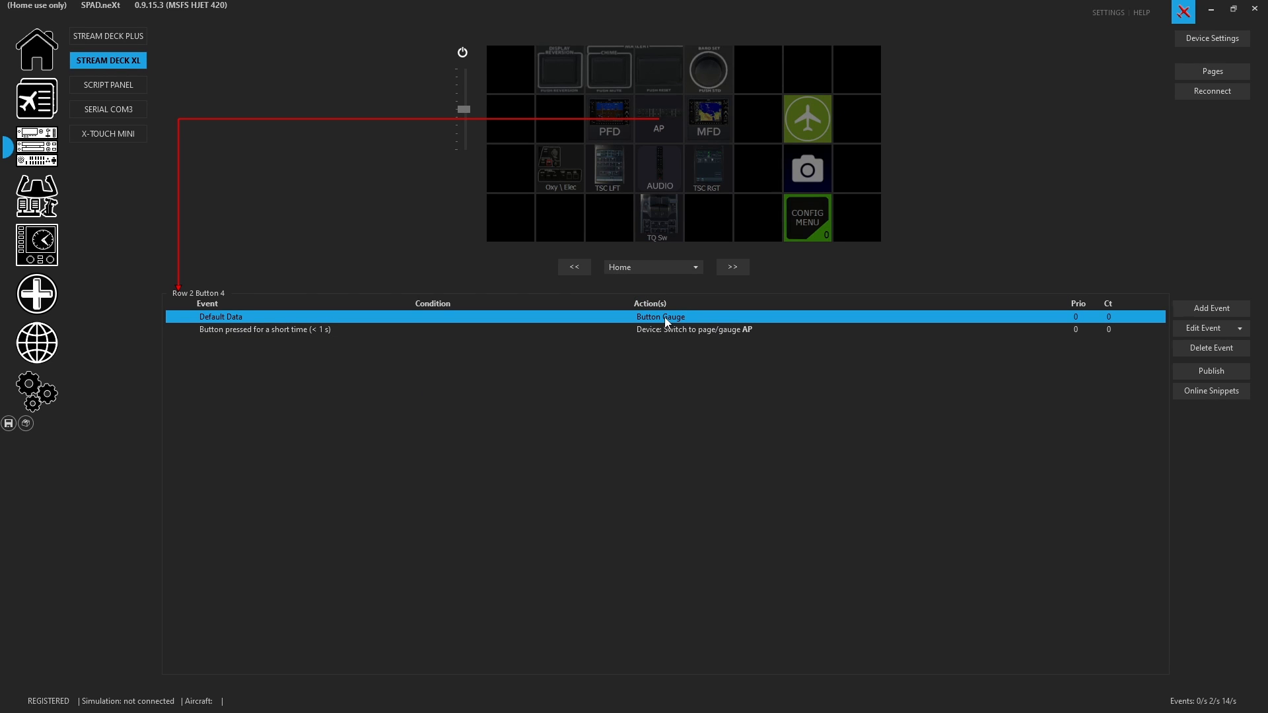
Select empty Row 4 Button 1 on the Stream Deck XL and start adding an event.
left_click(509, 217)
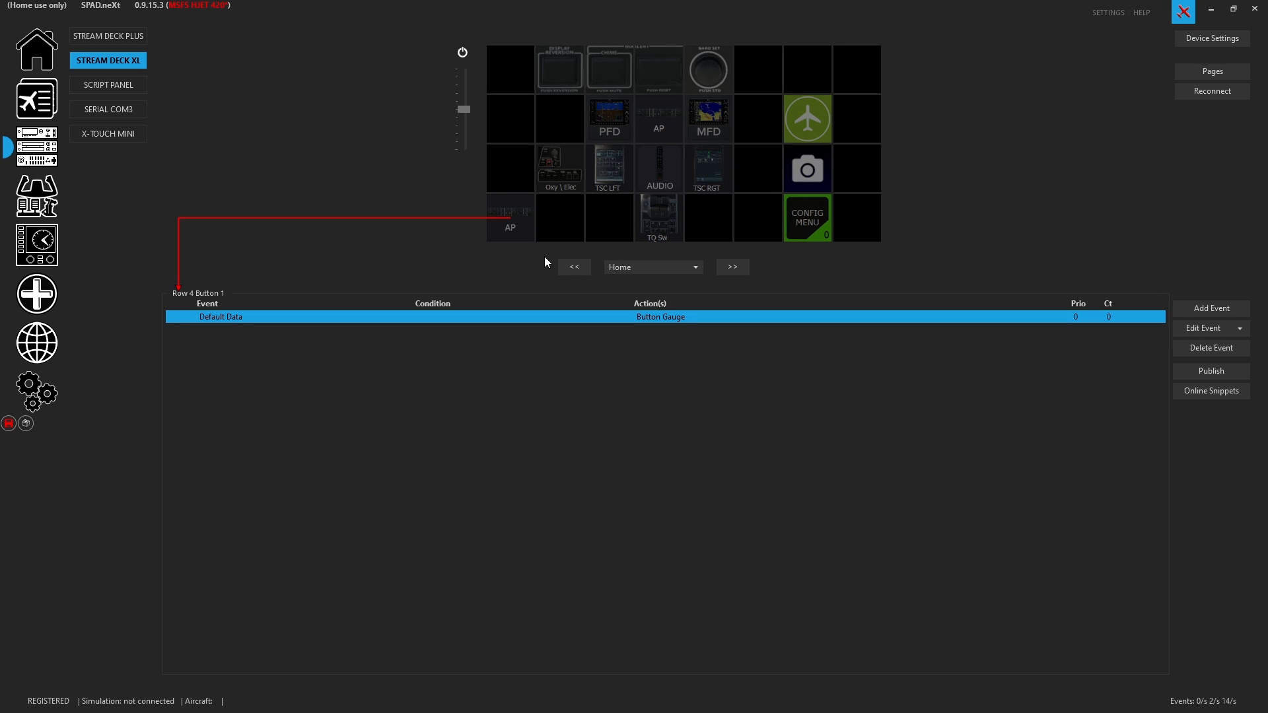
mouse_move(509, 232)
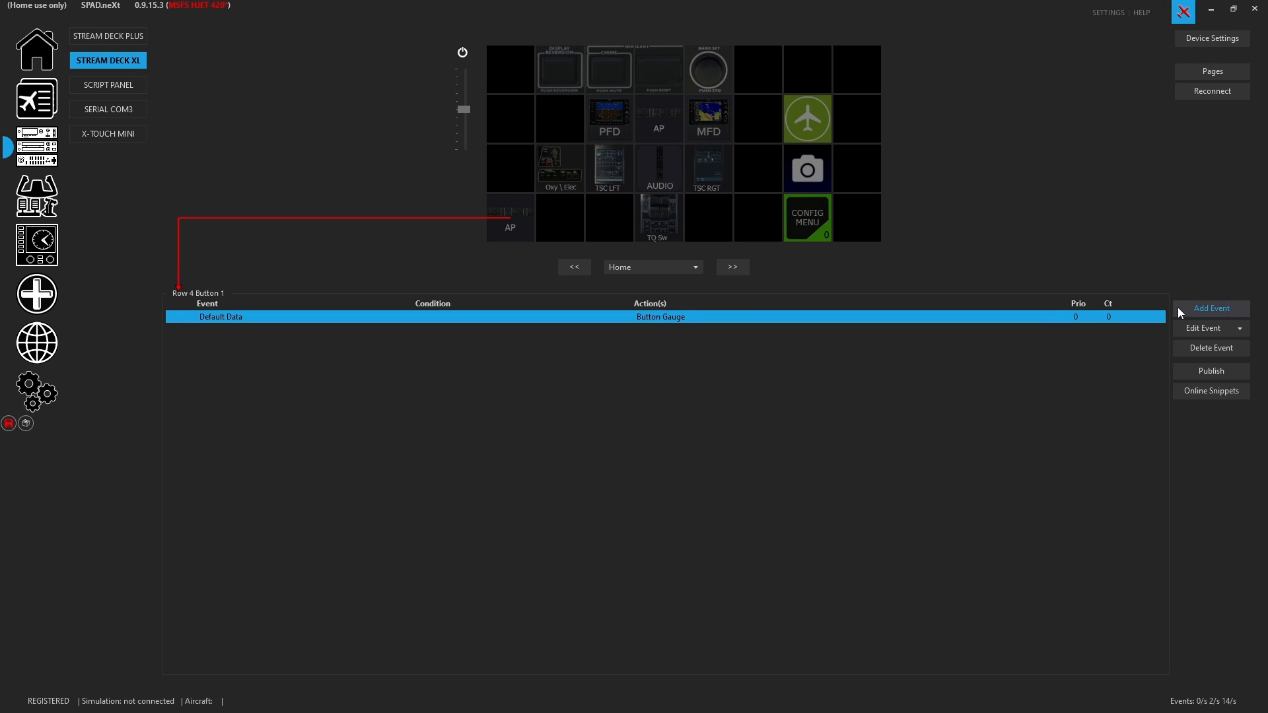
left_click(1210, 308)
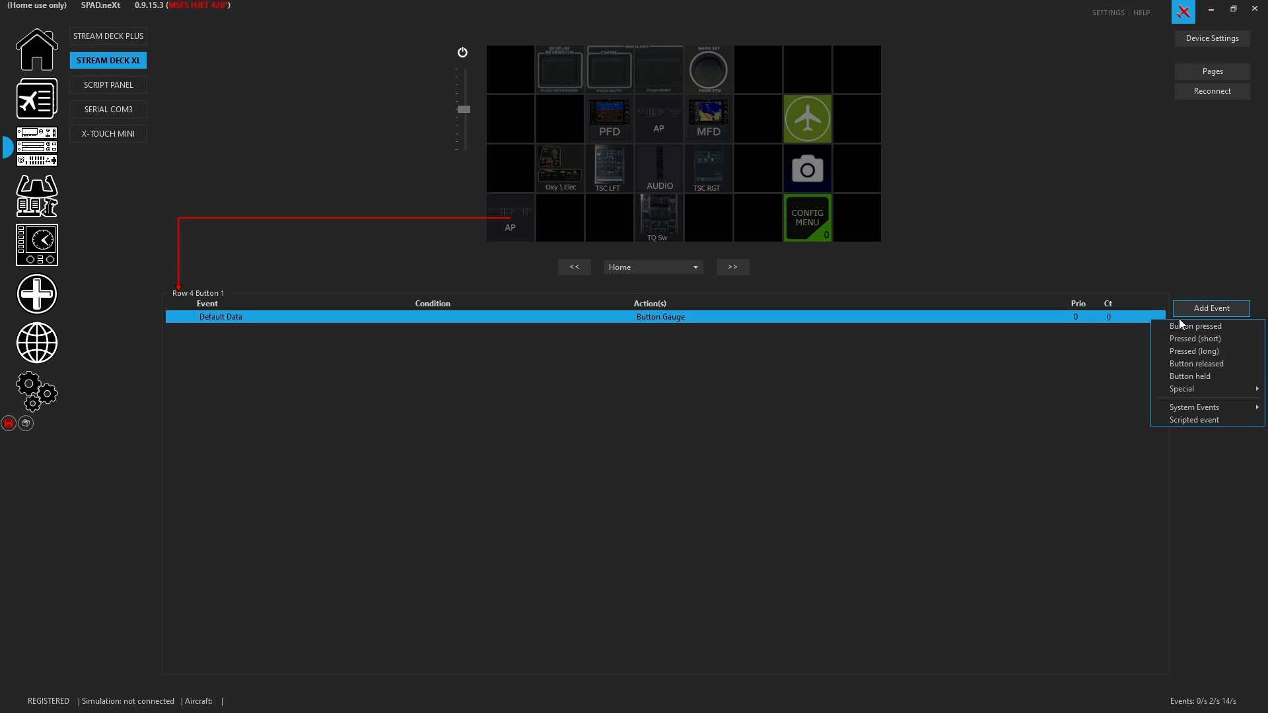
mouse_move(1205, 339)
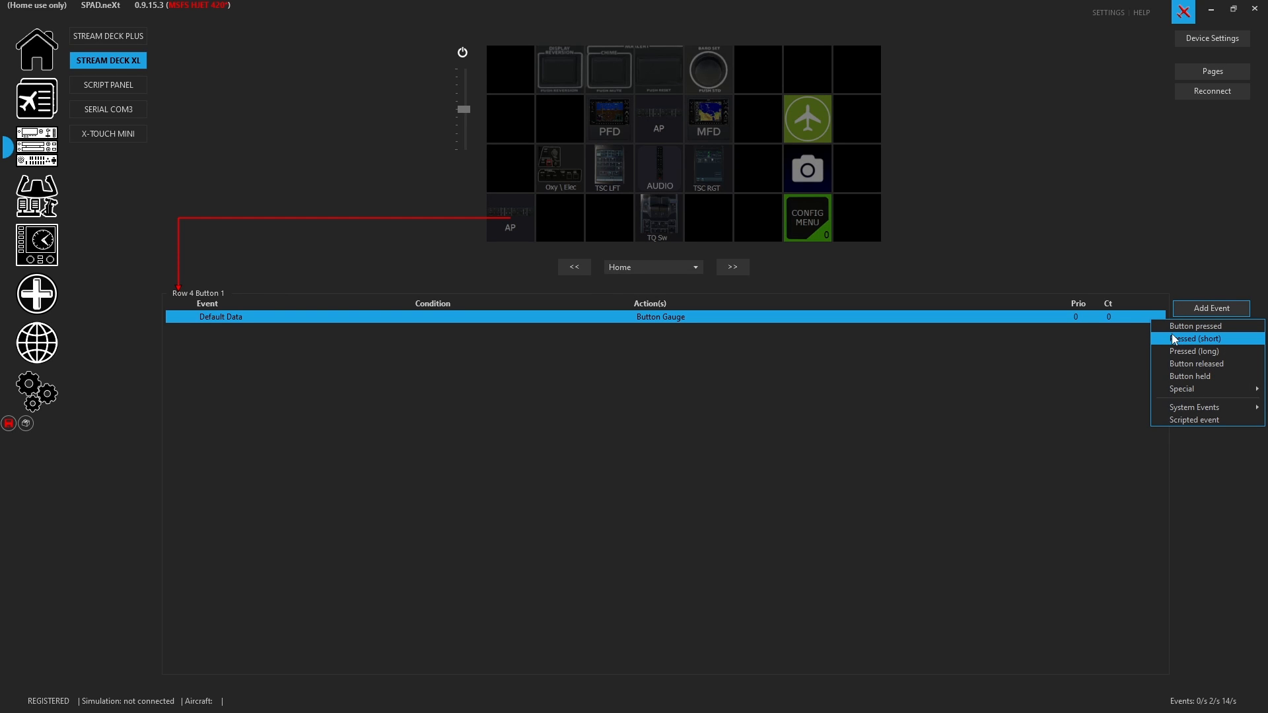
mouse_move(1189, 363)
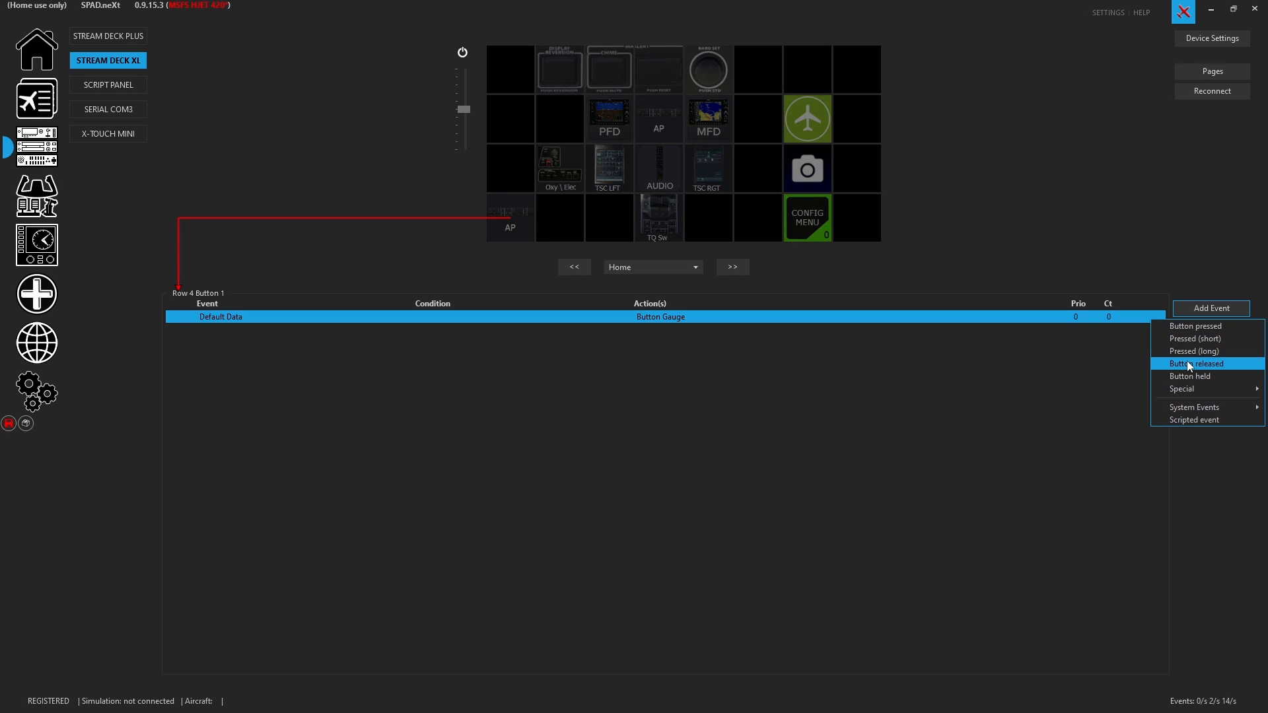
mouse_move(1197, 338)
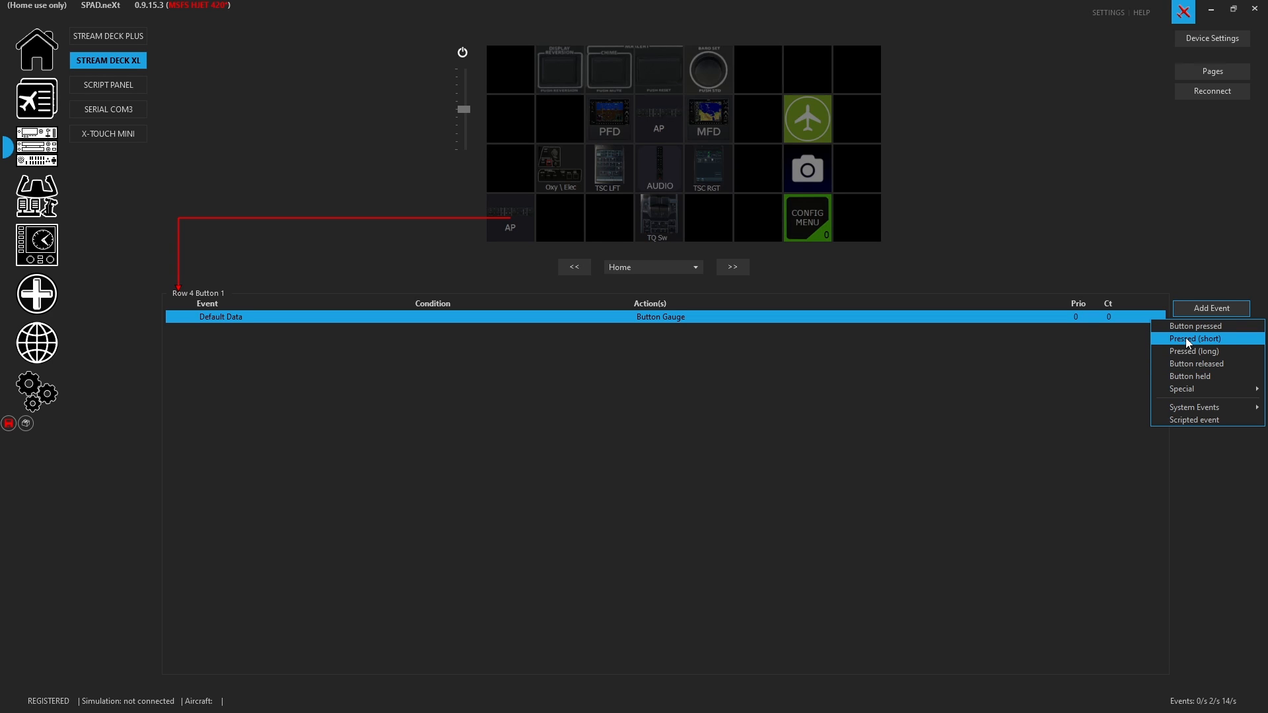
Add a Pressed (short) event to Row 4 Button 1.
left_click(1195, 338)
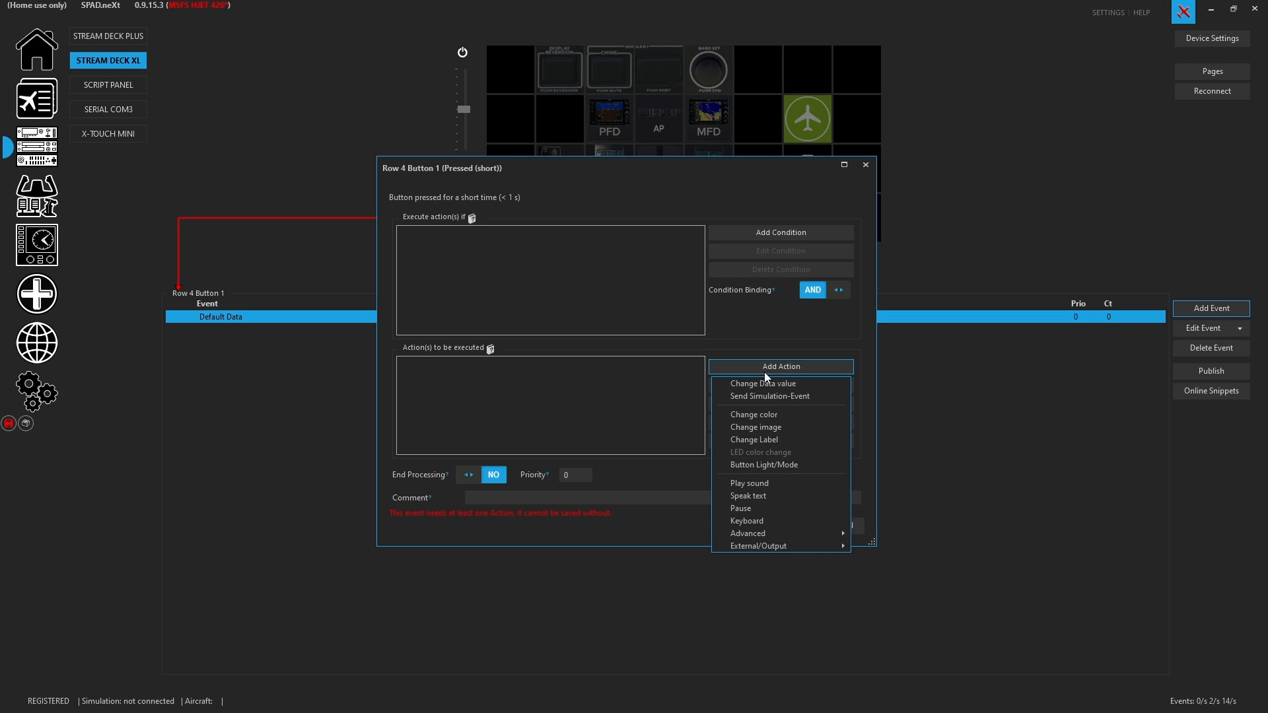
mouse_move(758, 521)
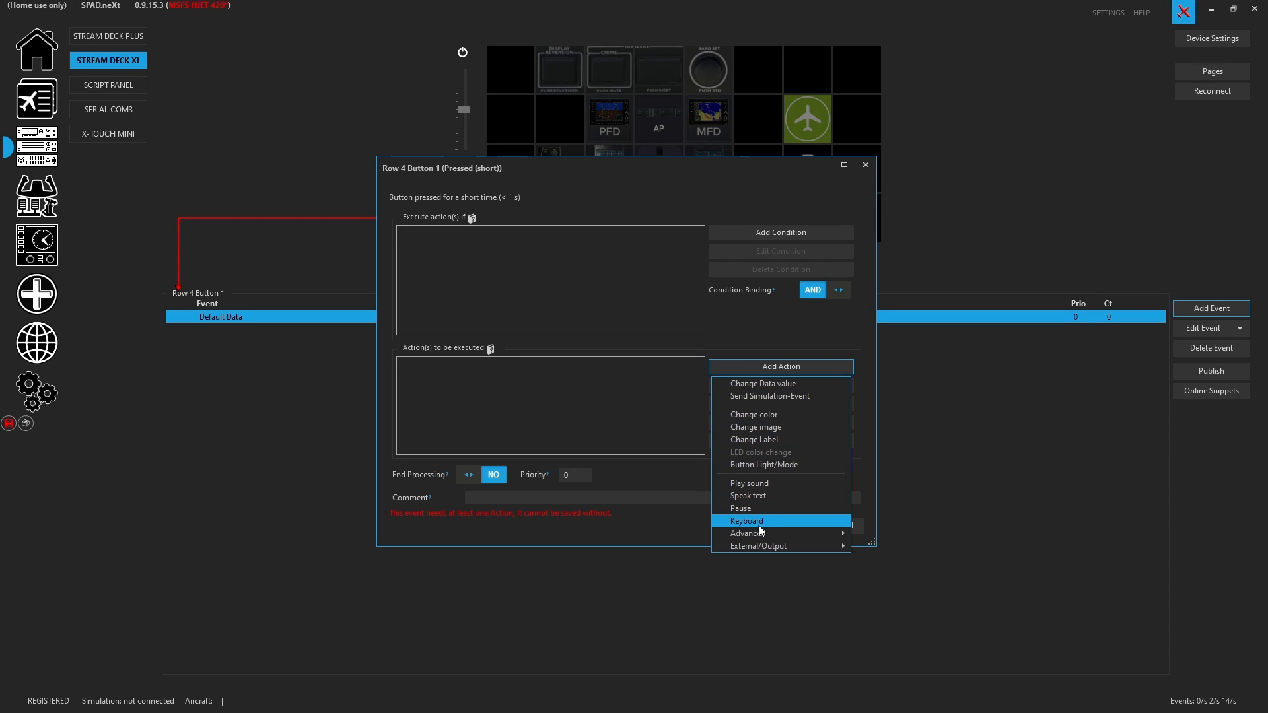
mouse_move(747, 533)
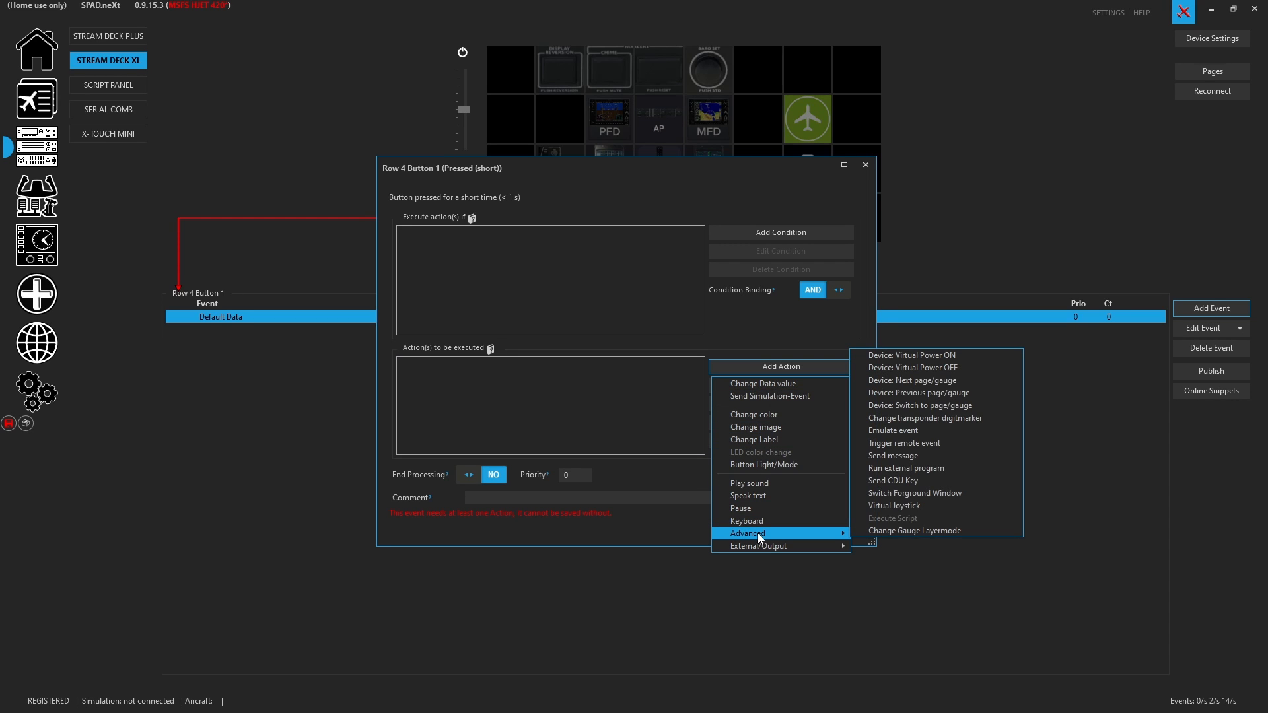
mouse_move(937, 367)
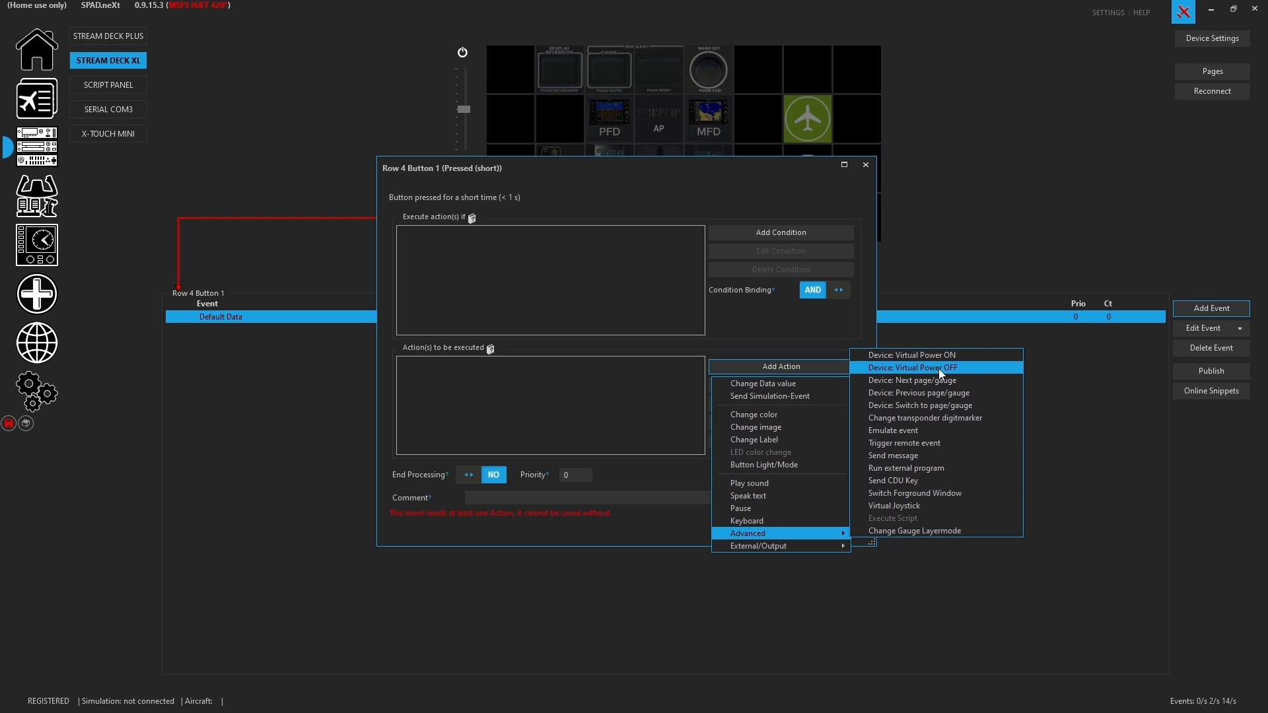
mouse_move(937, 380)
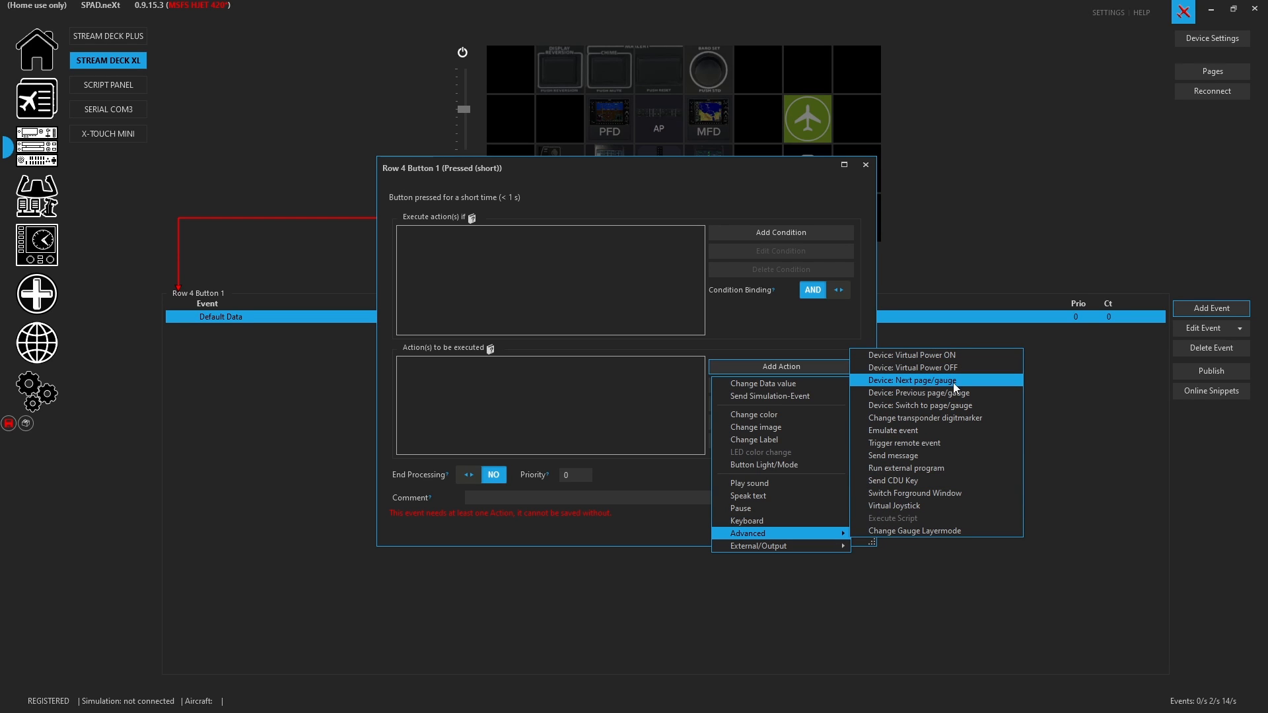
mouse_move(912, 388)
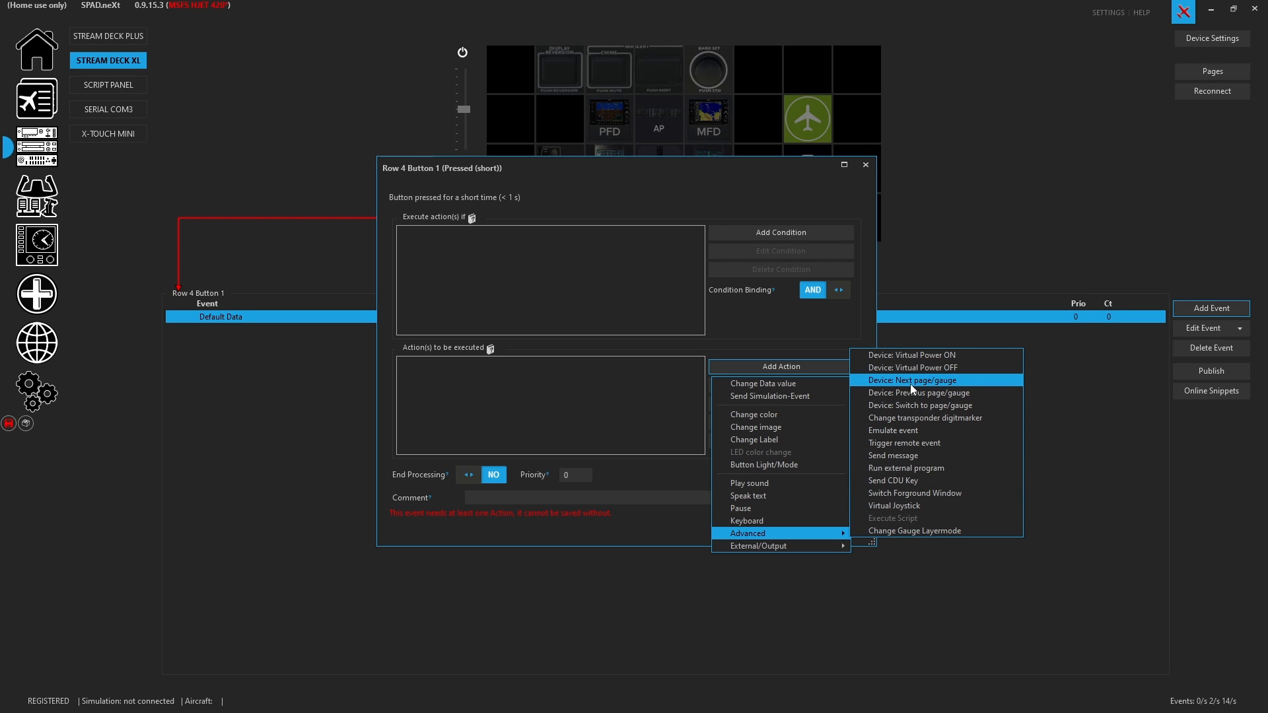
mouse_move(916, 393)
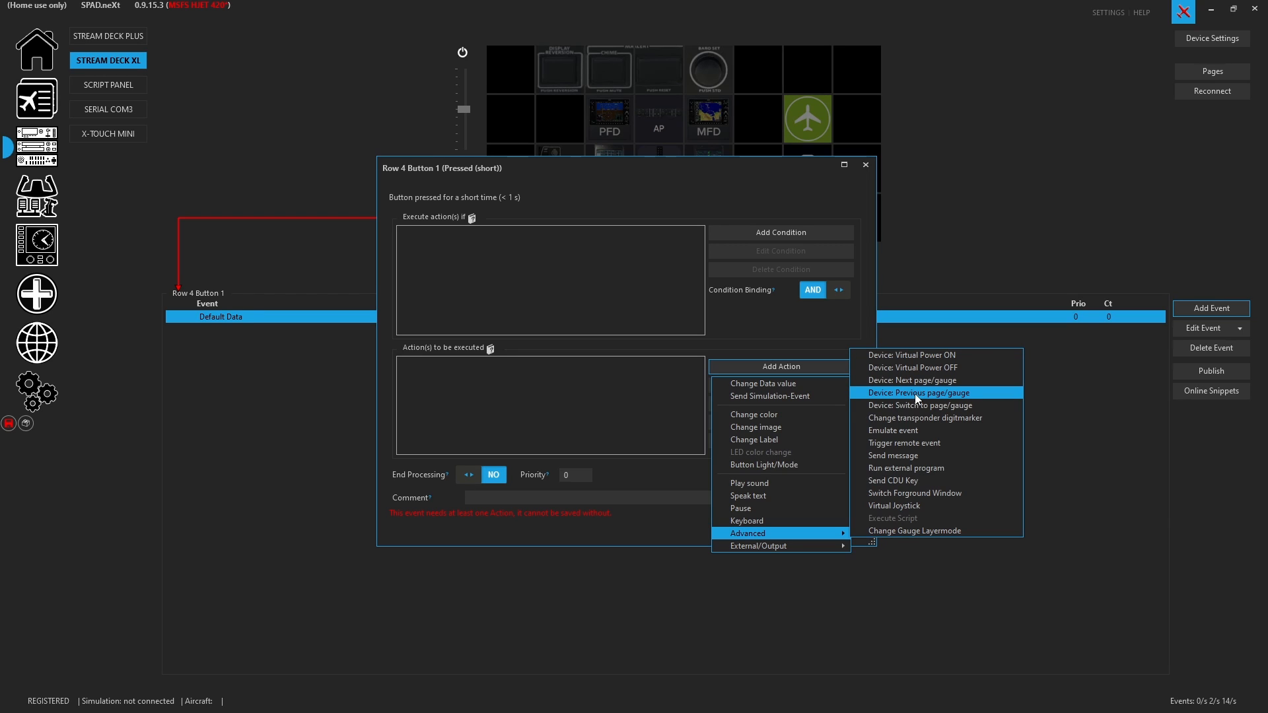
mouse_move(918, 405)
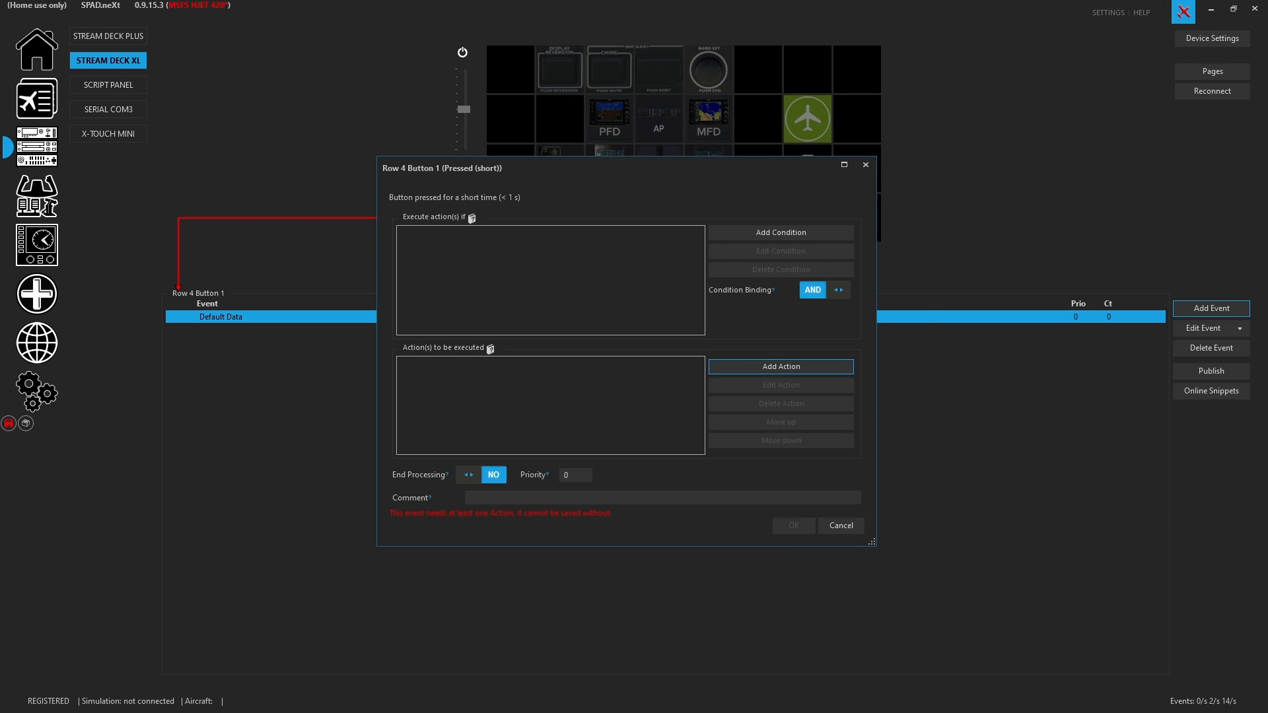
Add a Device: Switch to page/gauge action targeting the Stream Deck Plus, page AP.
left_click(779, 366)
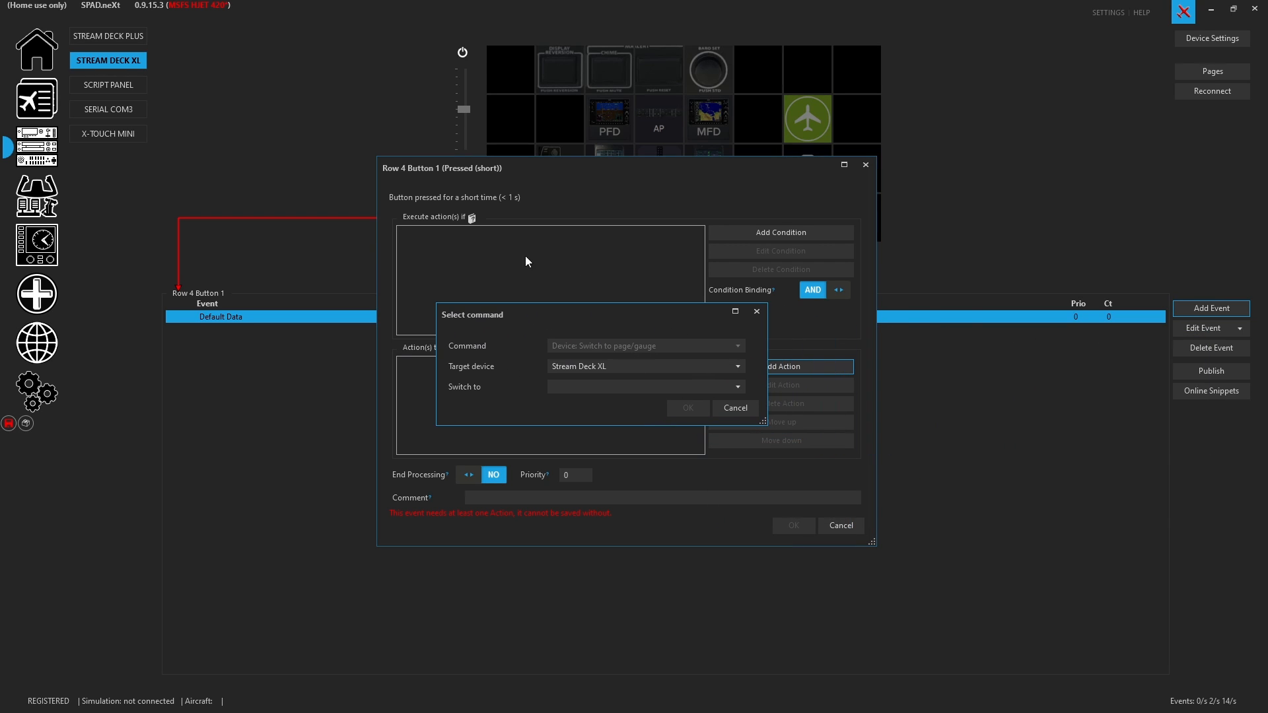
mouse_move(468, 371)
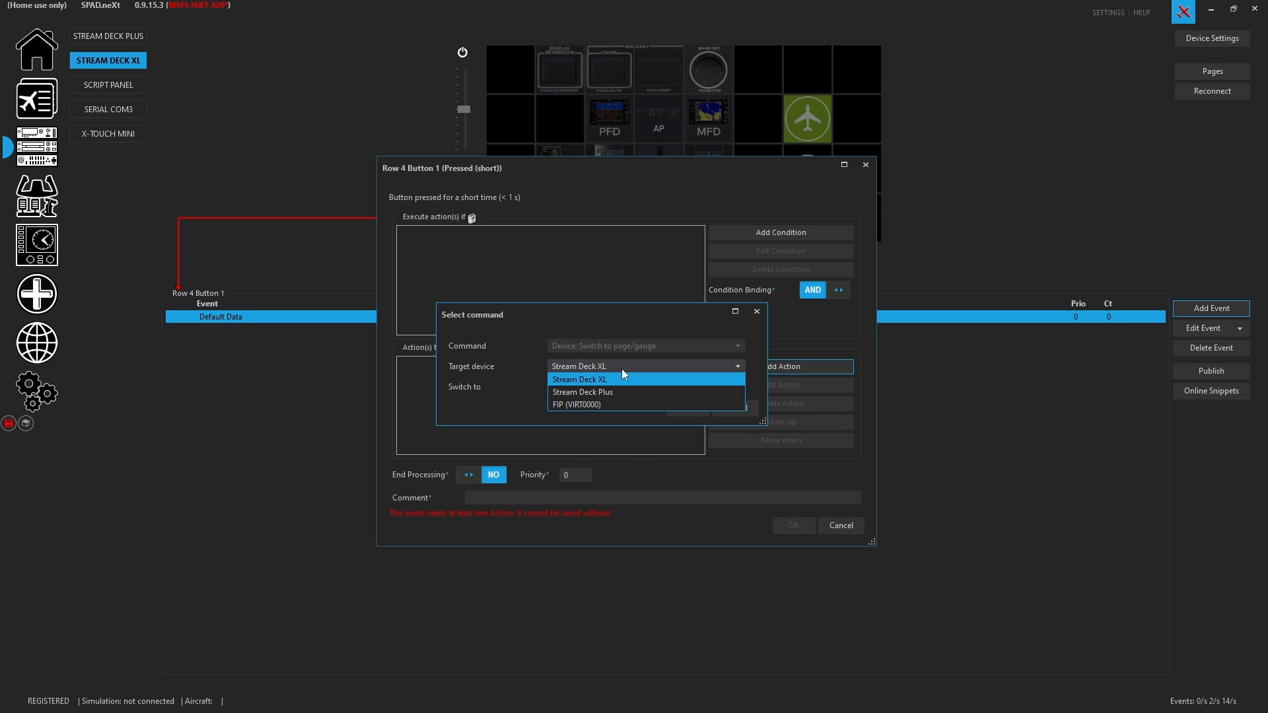
mouse_move(623, 392)
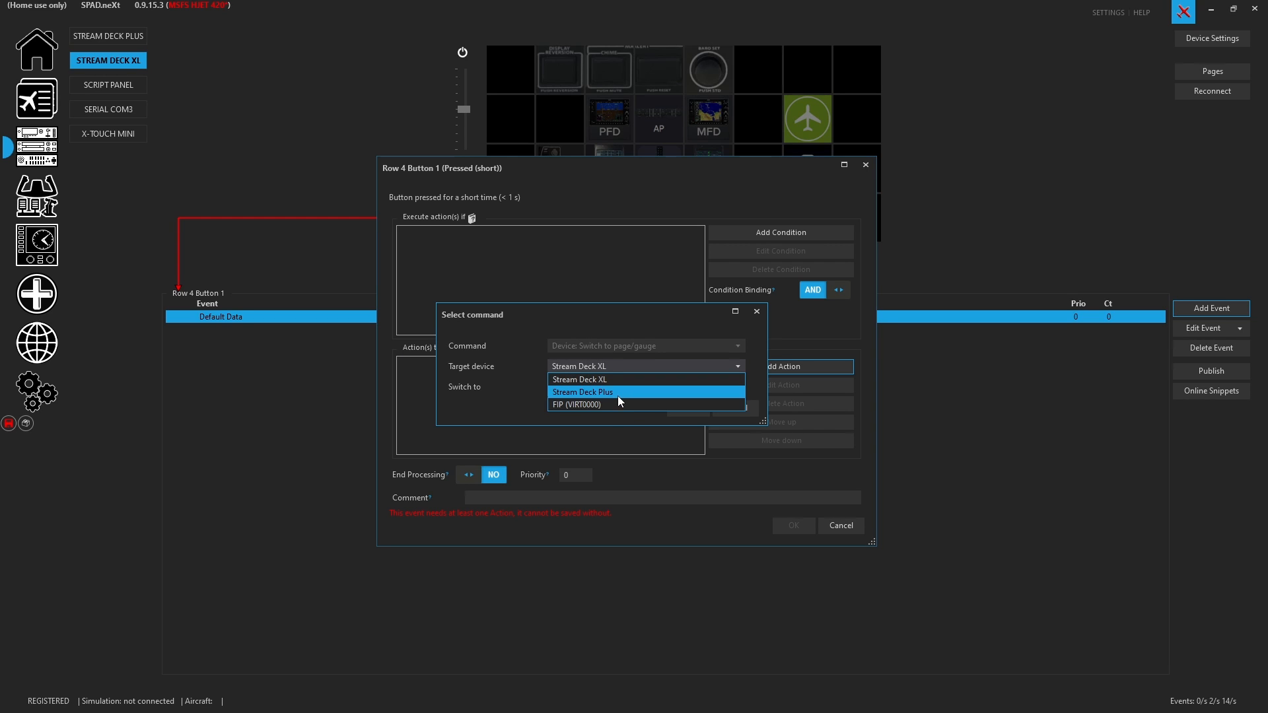
left_click(581, 392)
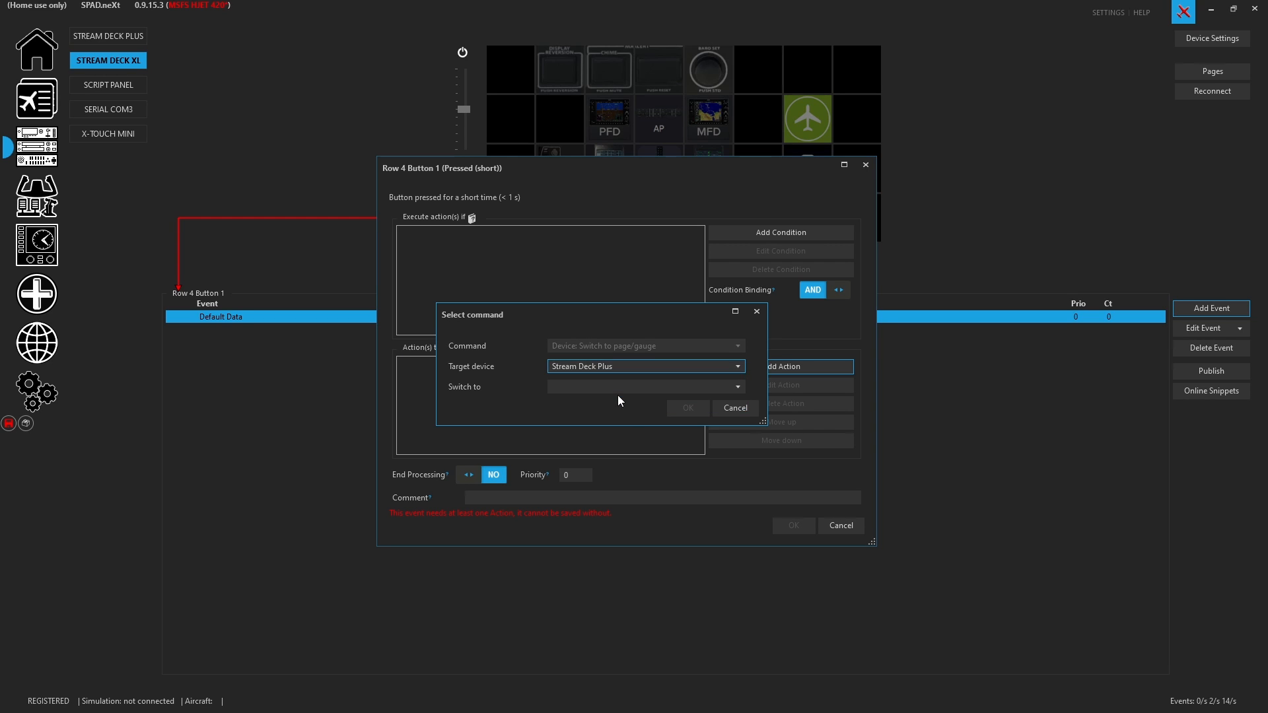
left_click(645, 386)
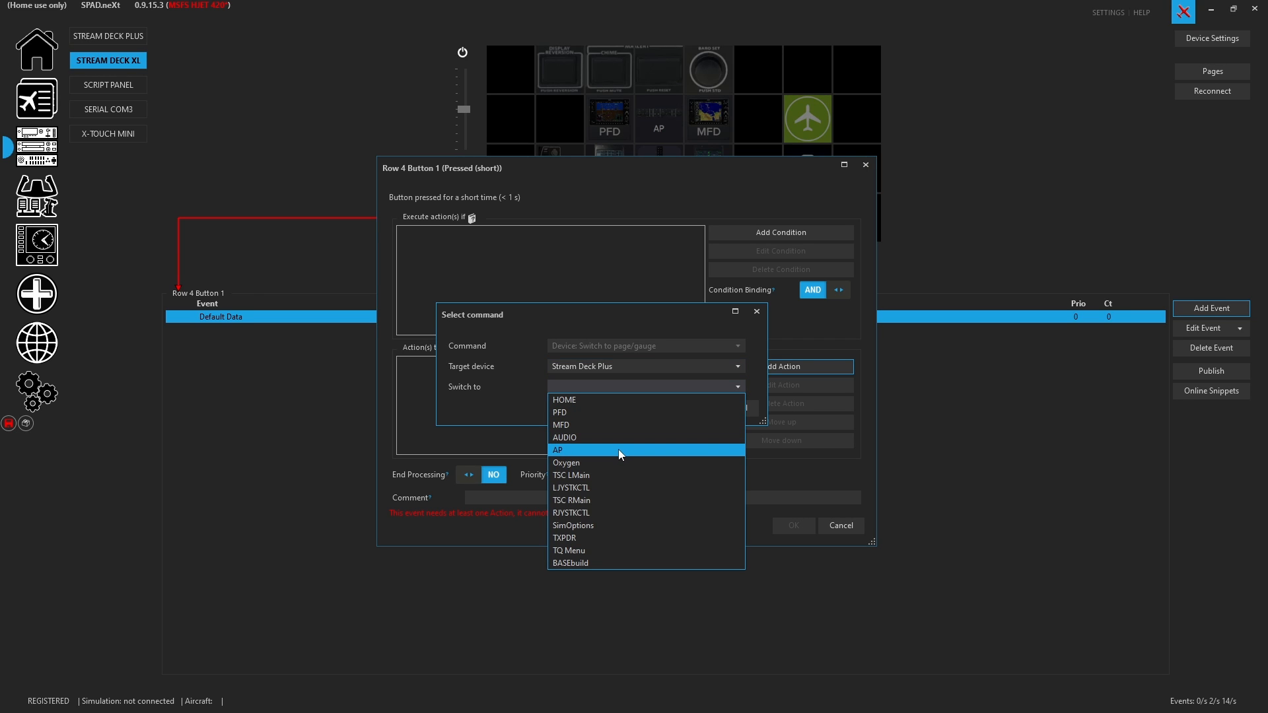
left_click(557, 450)
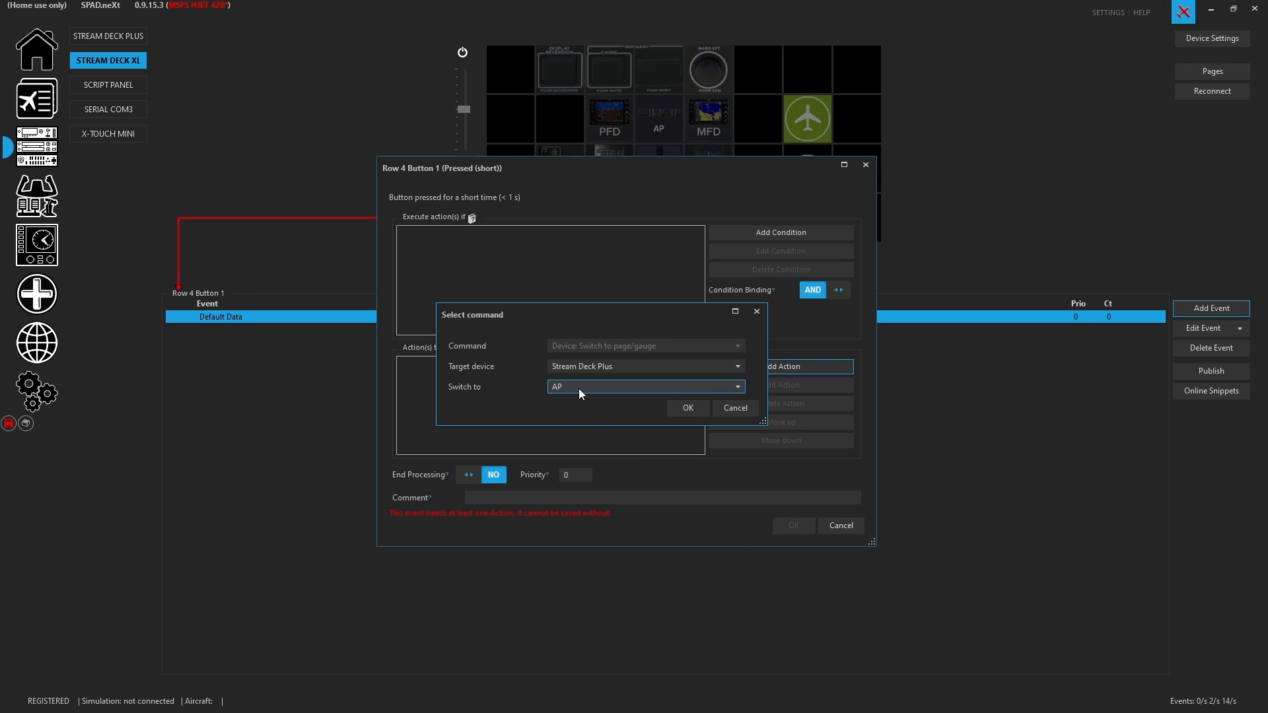
left_click(687, 407)
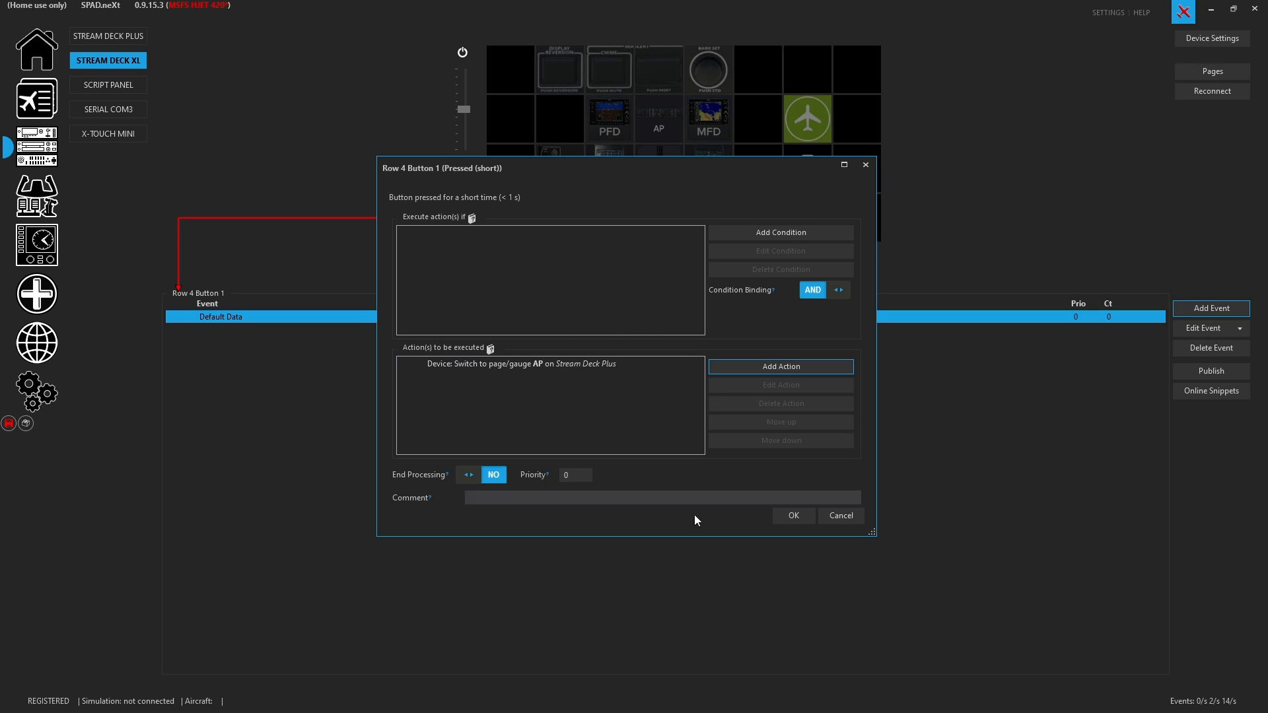
Save the AP event, check the AUDIO key, and copy the button onto Row 4 Button 2.
left_click(792, 516)
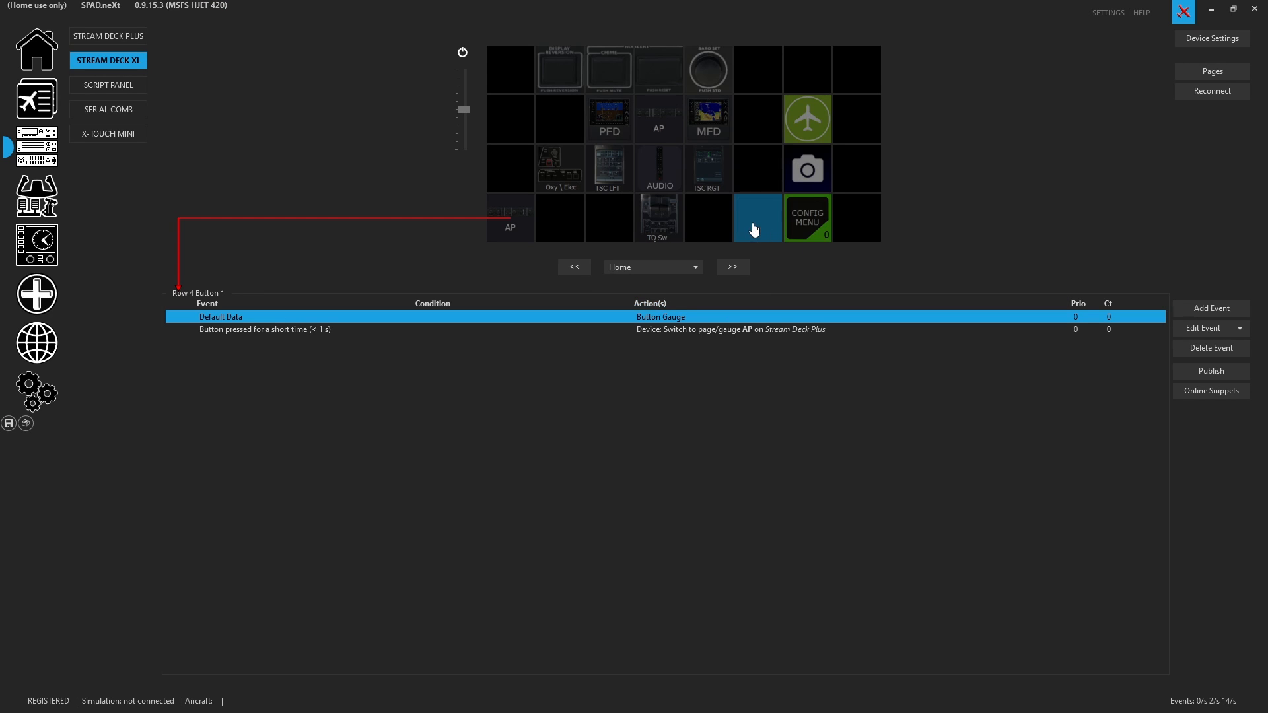
mouse_move(698, 217)
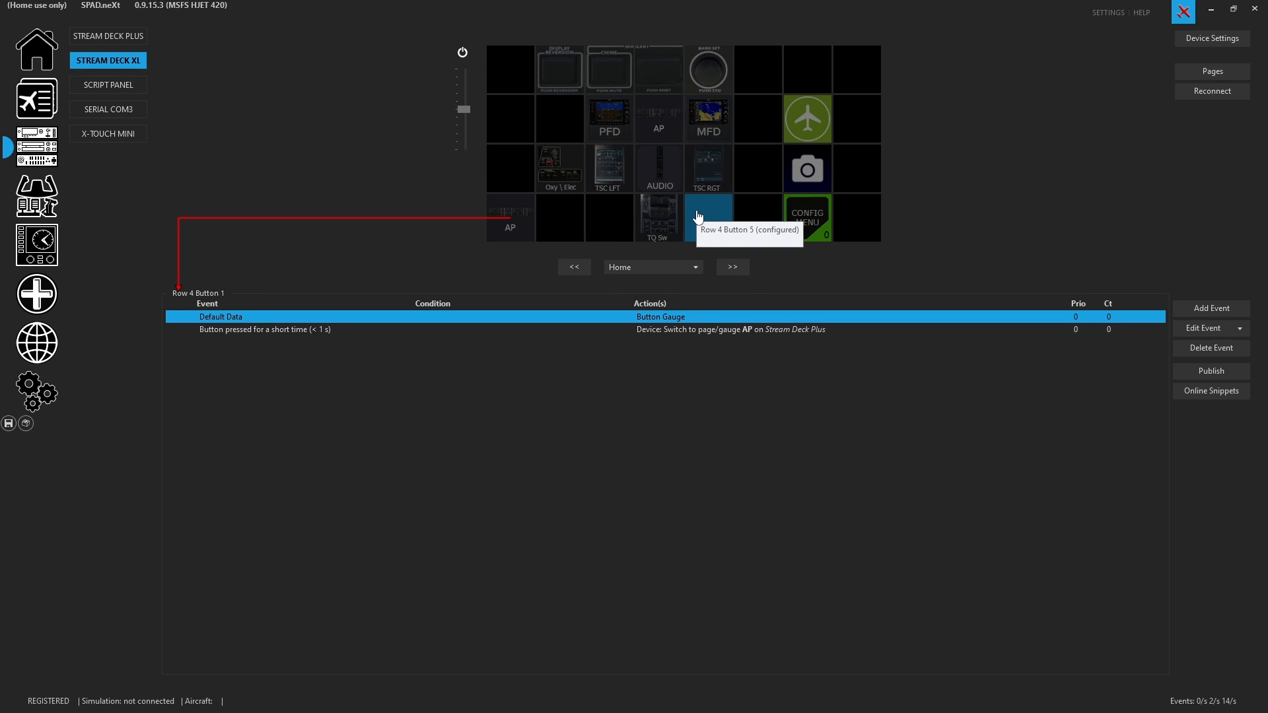
left_click(806, 169)
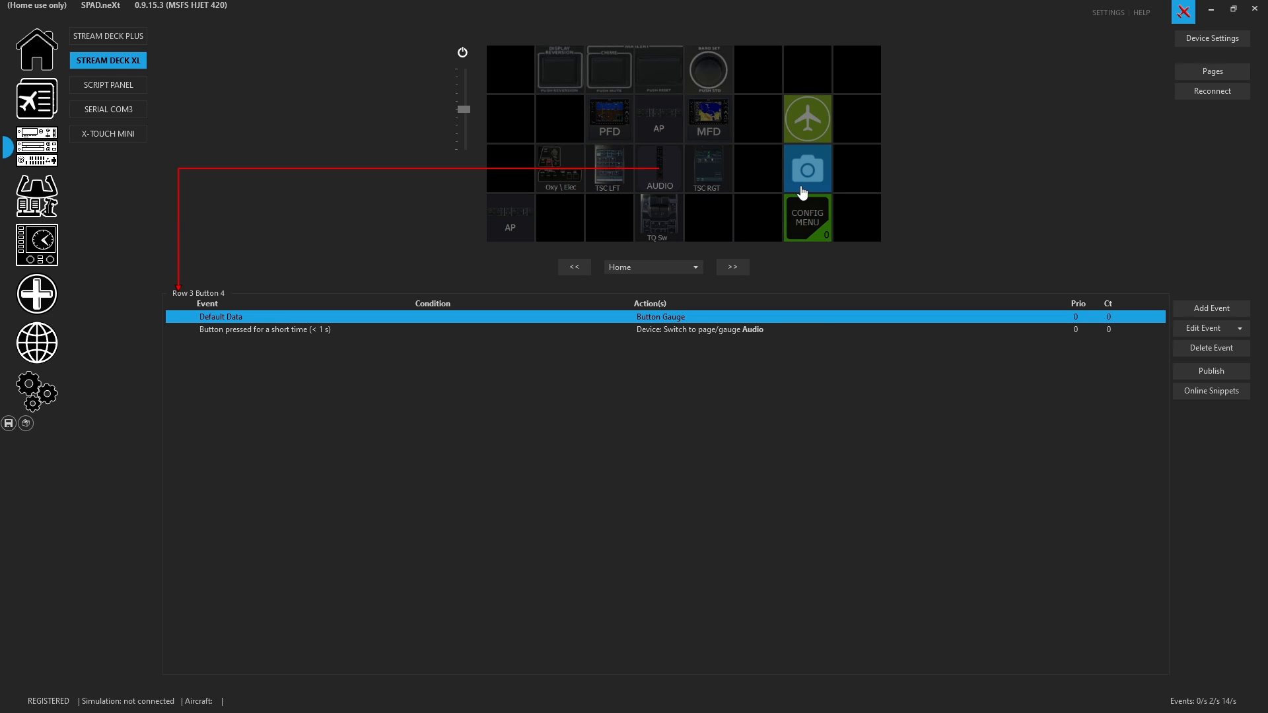
mouse_move(663, 317)
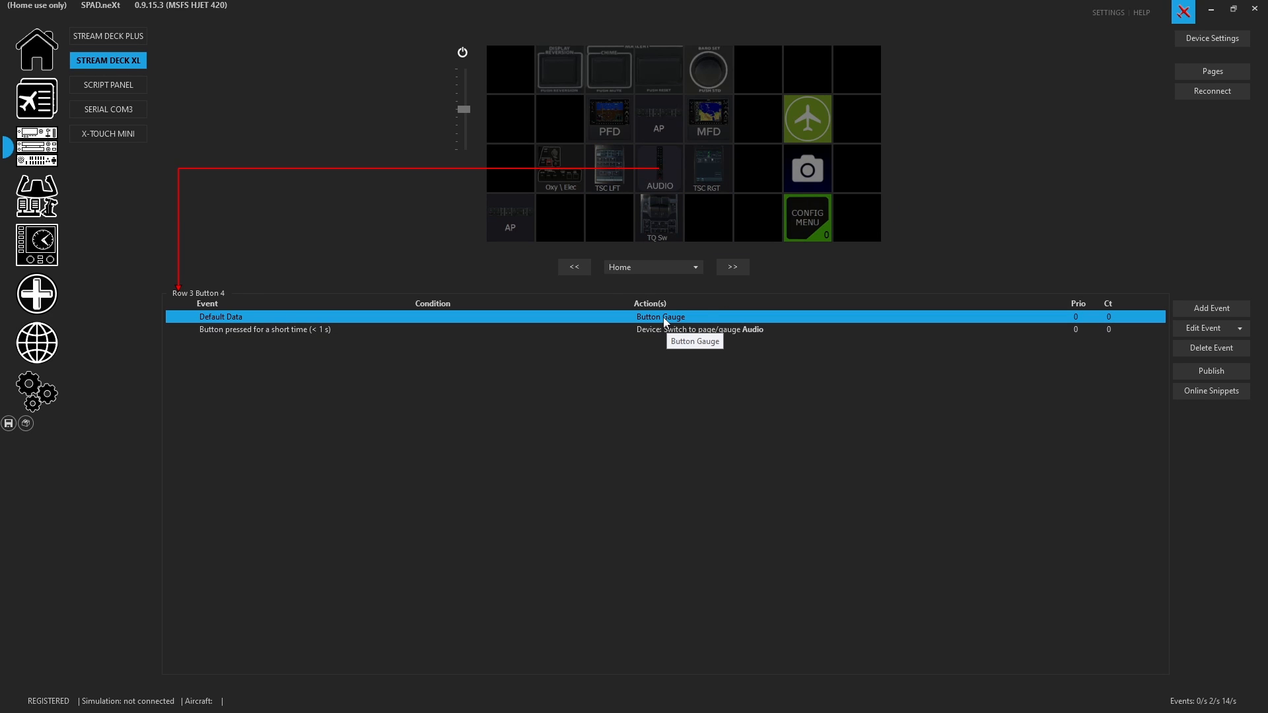
mouse_move(666, 321)
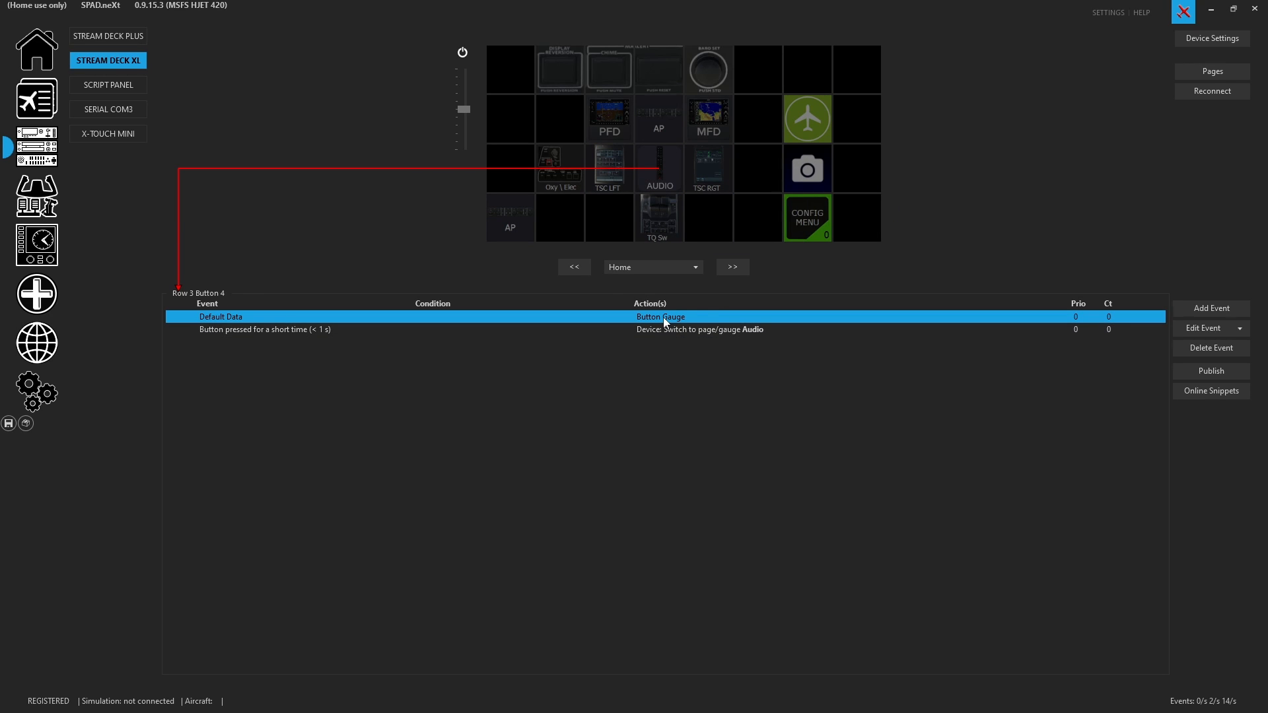
left_click(559, 216)
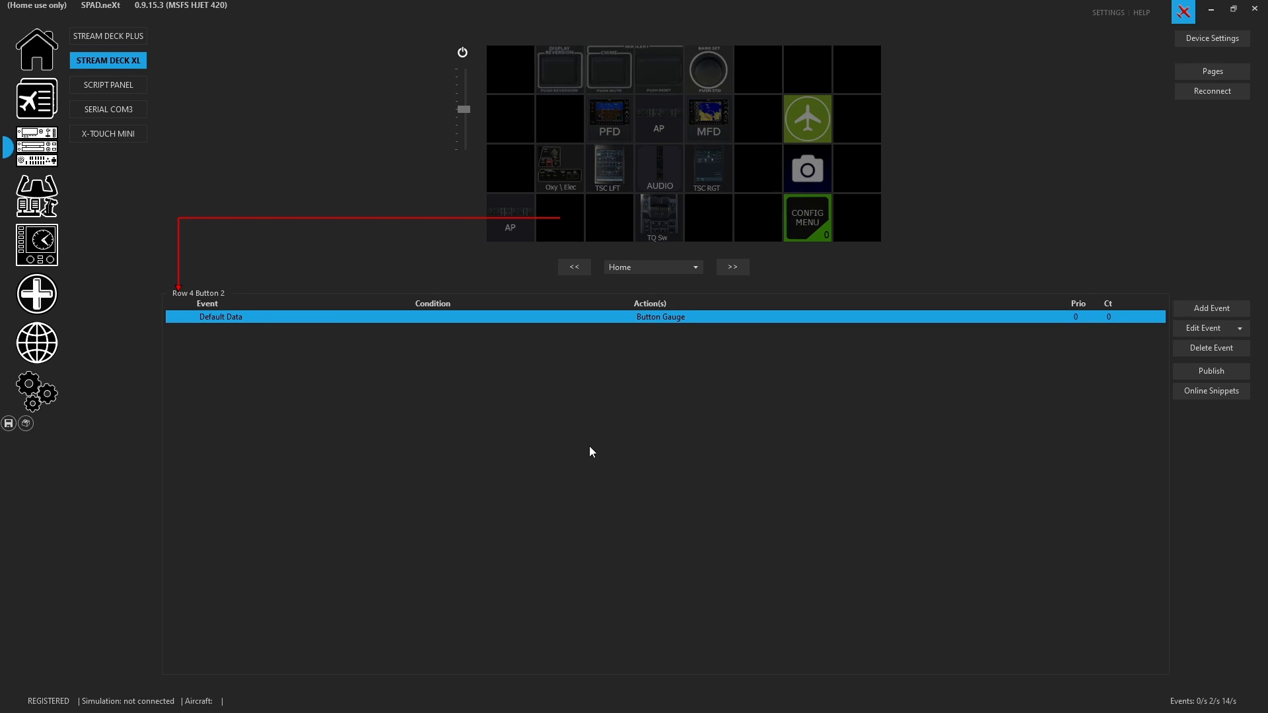
left_click(510, 217)
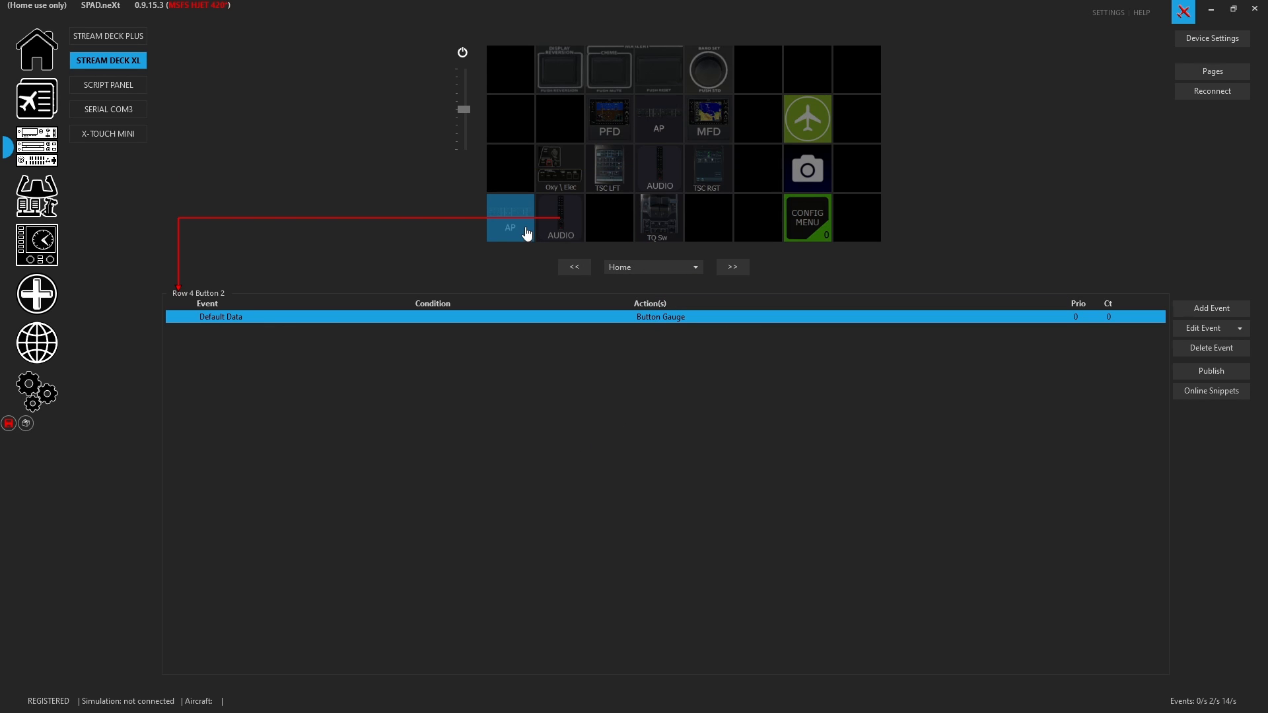
left_click(509, 219)
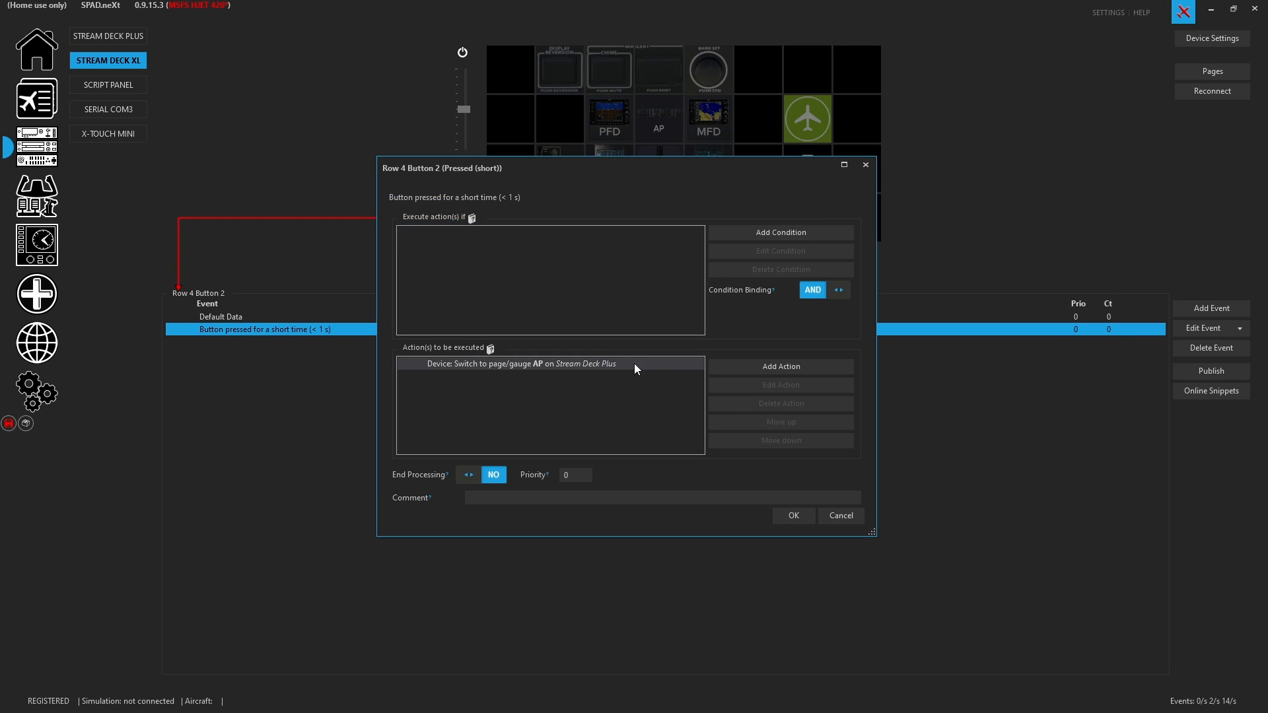
Change the copied key's action to switch the Stream Deck Plus to page AUDIO and save it.
left_click(644, 386)
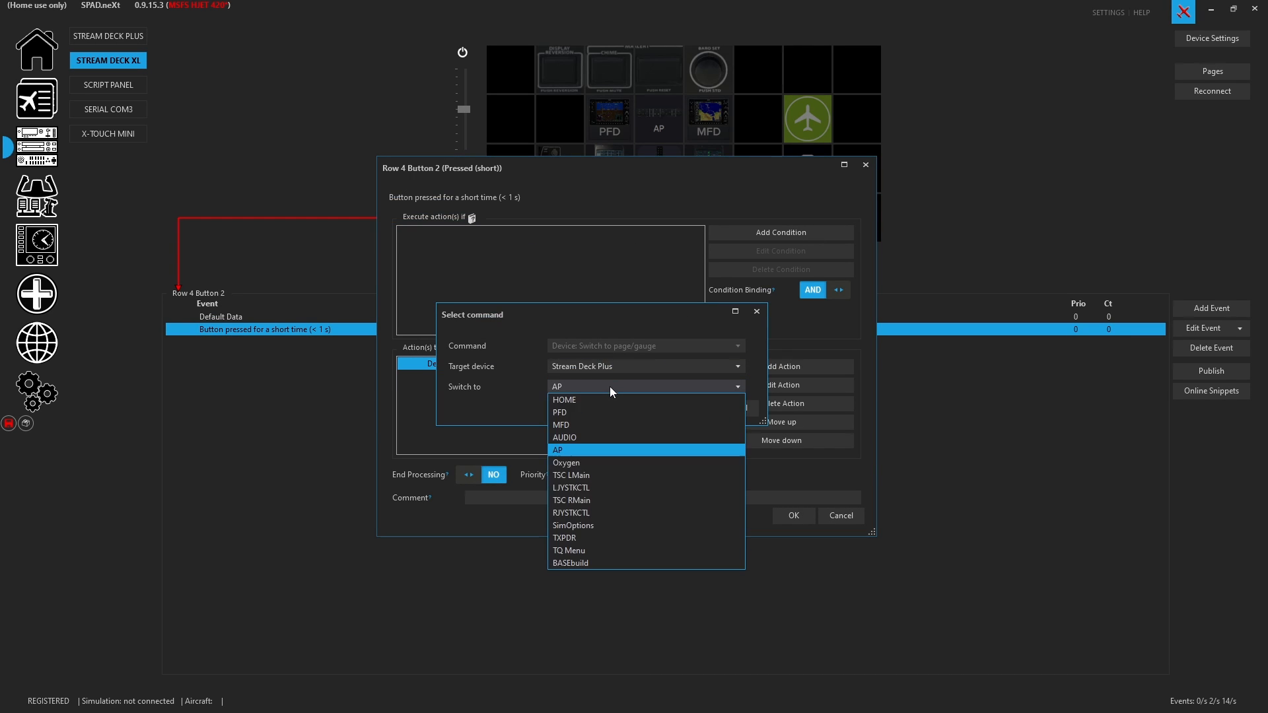
left_click(563, 437)
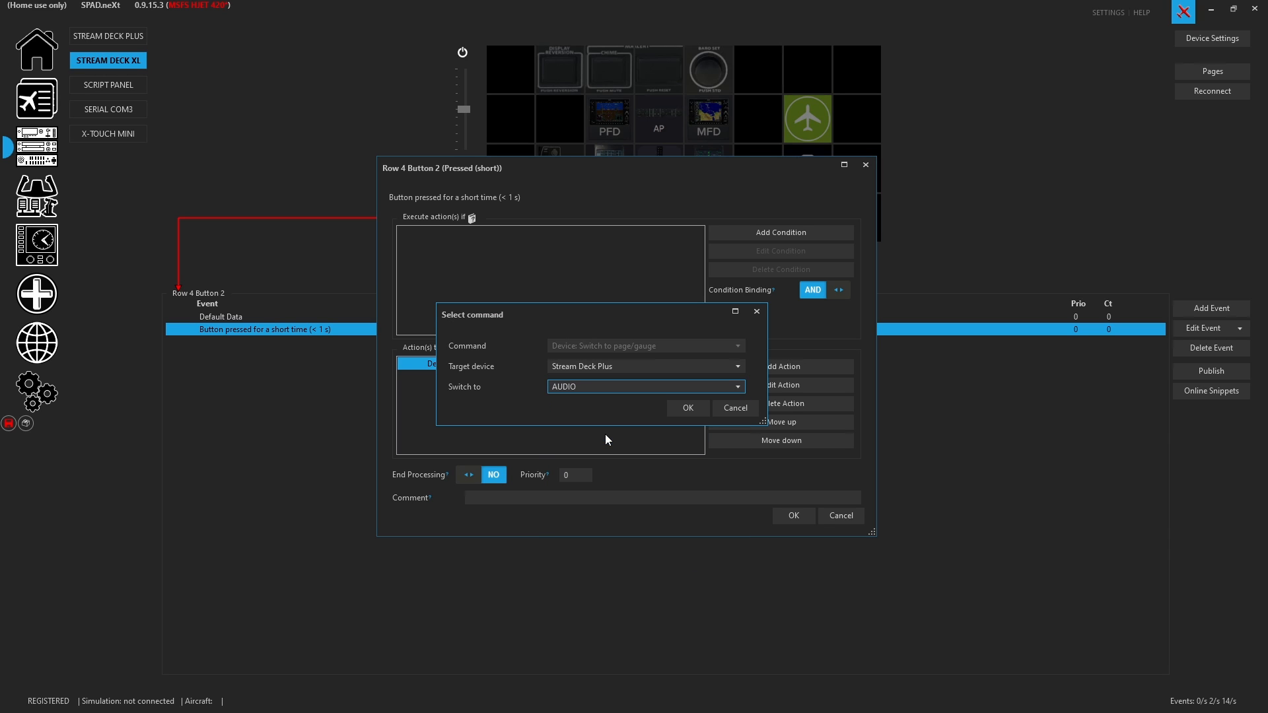
left_click(687, 407)
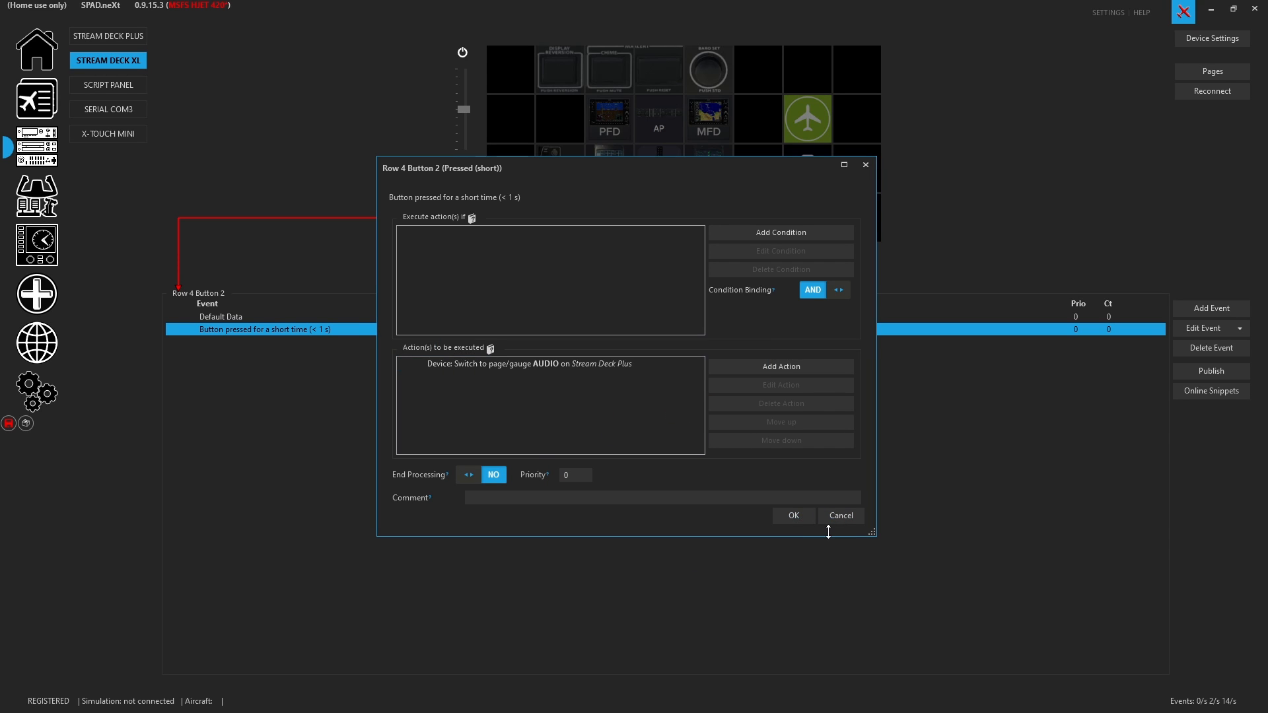
left_click(792, 516)
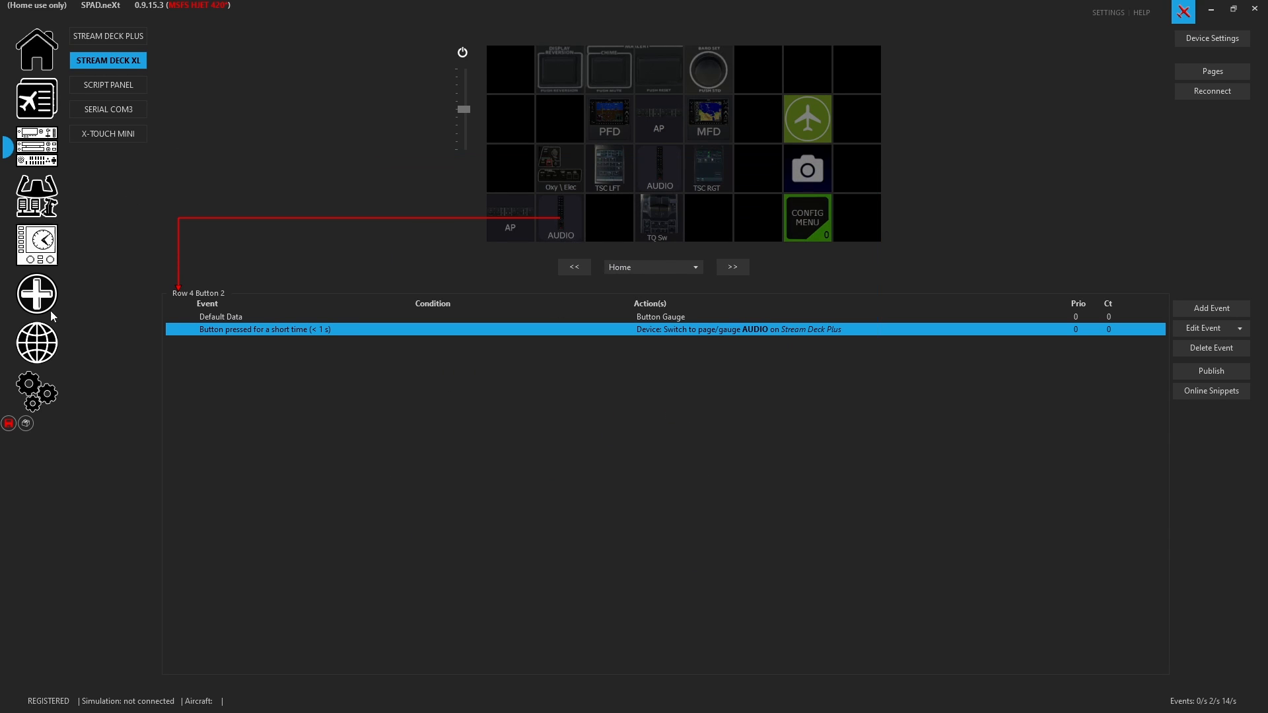
left_click(109, 36)
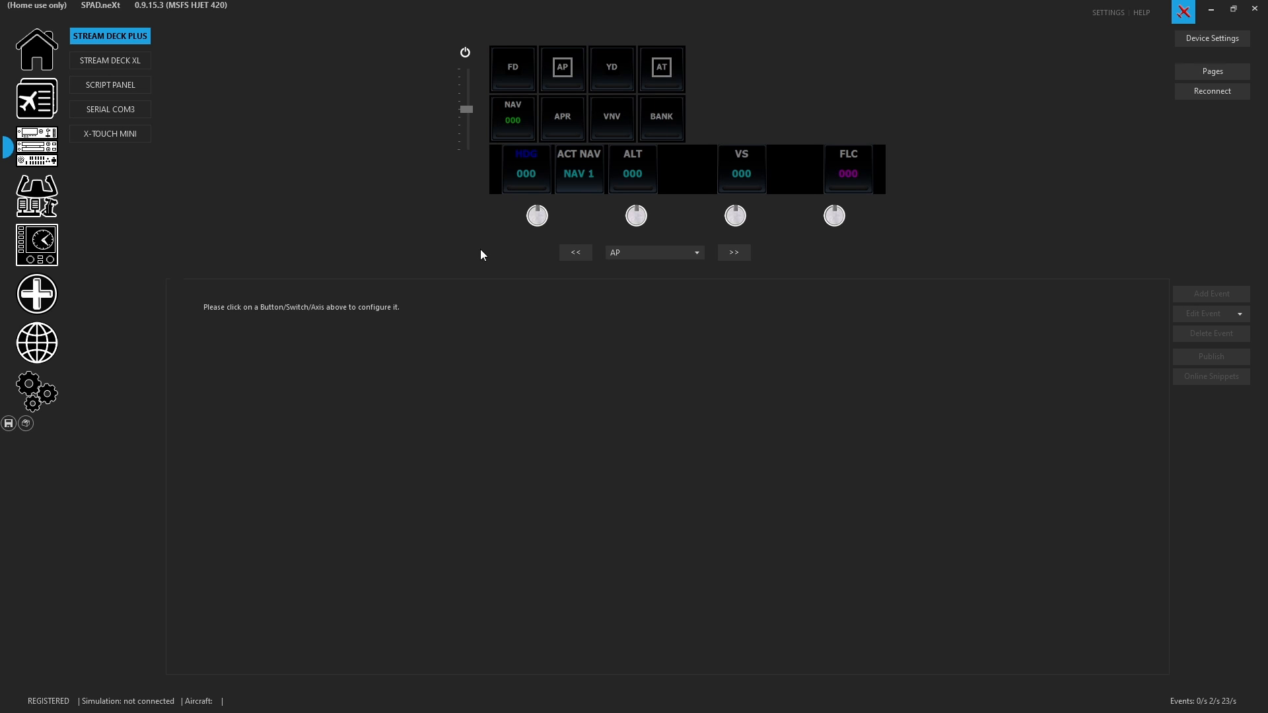
left_click(732, 252)
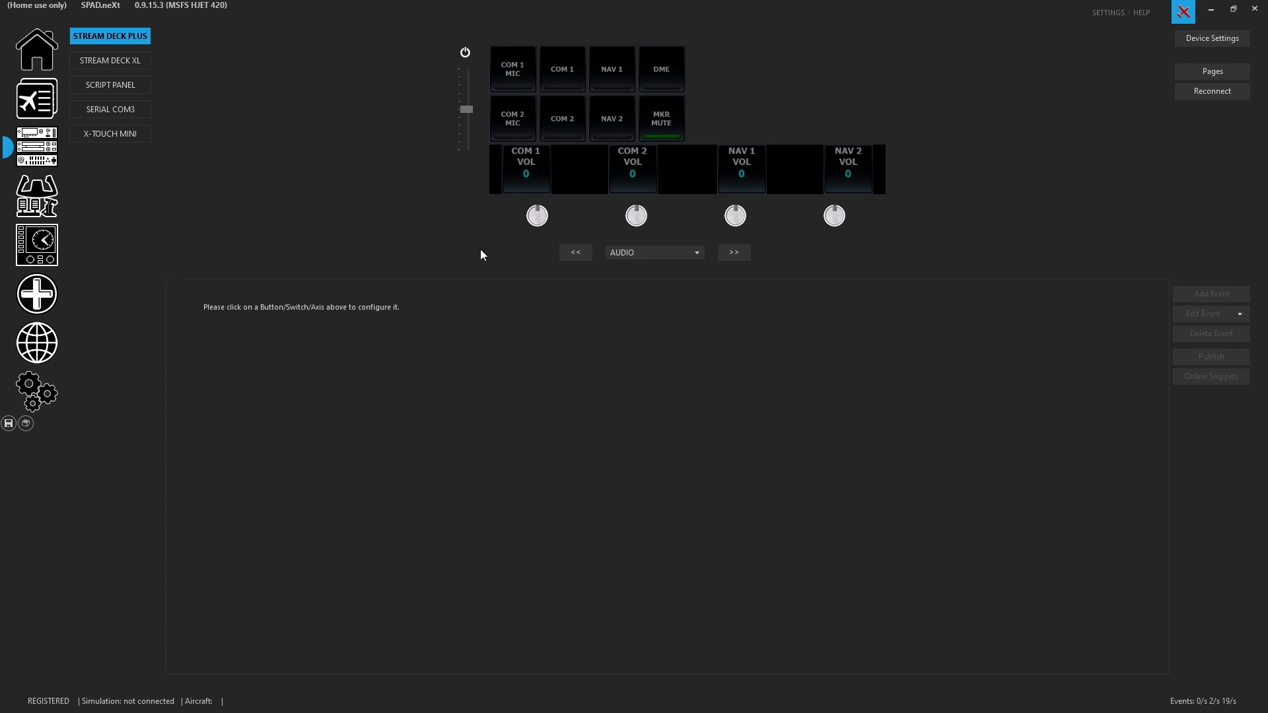
left_click(108, 60)
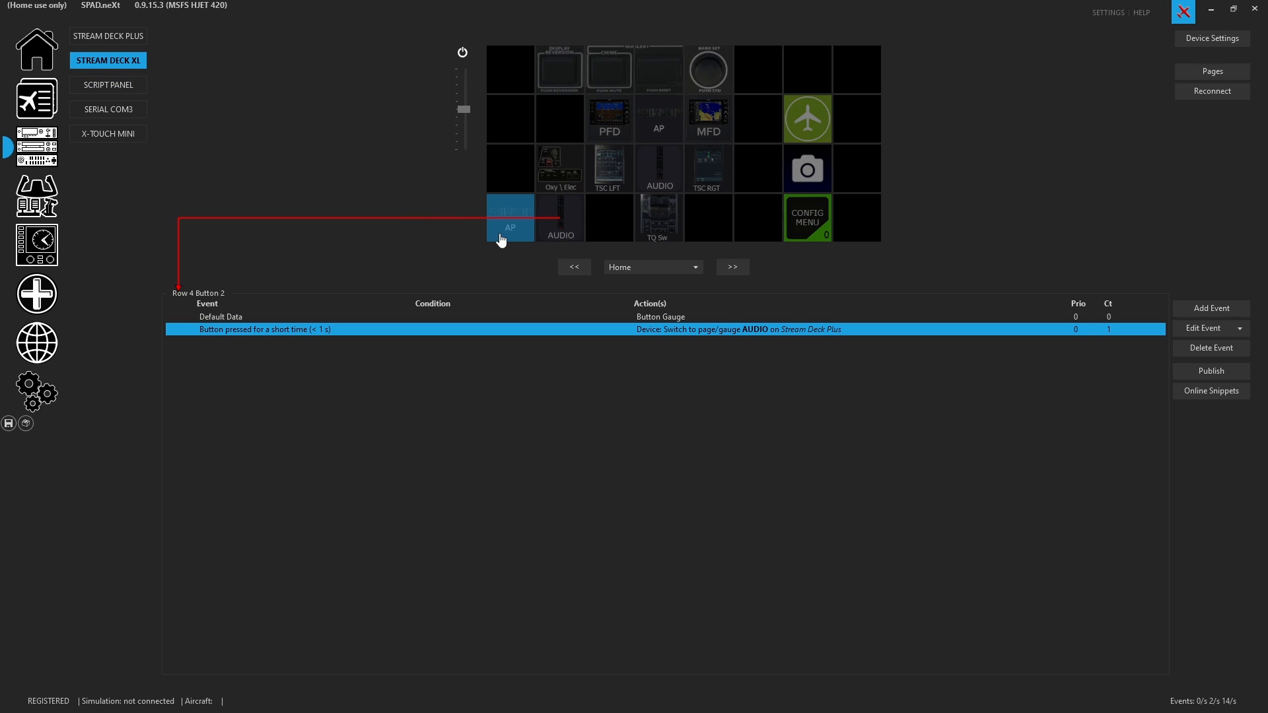
Clear the added Row 4 keys, confirming the replace prompt, and show the original AP button's events.
left_click(560, 216)
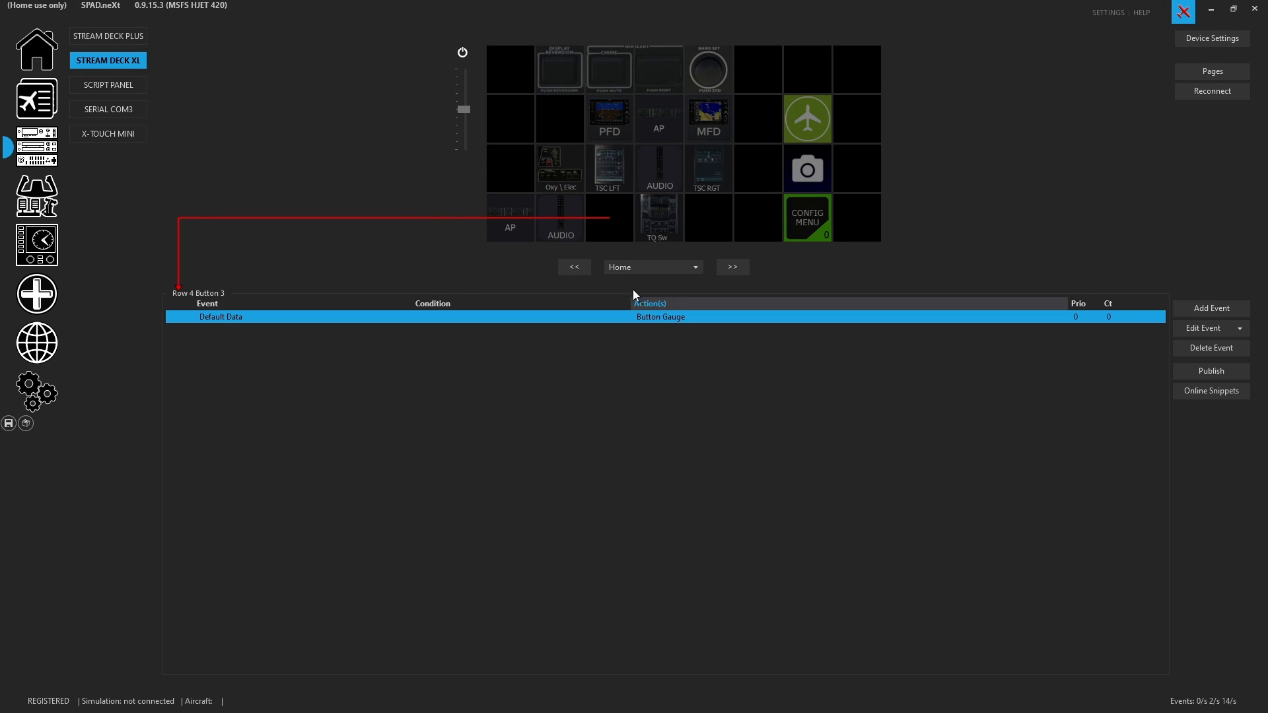
left_click(511, 217)
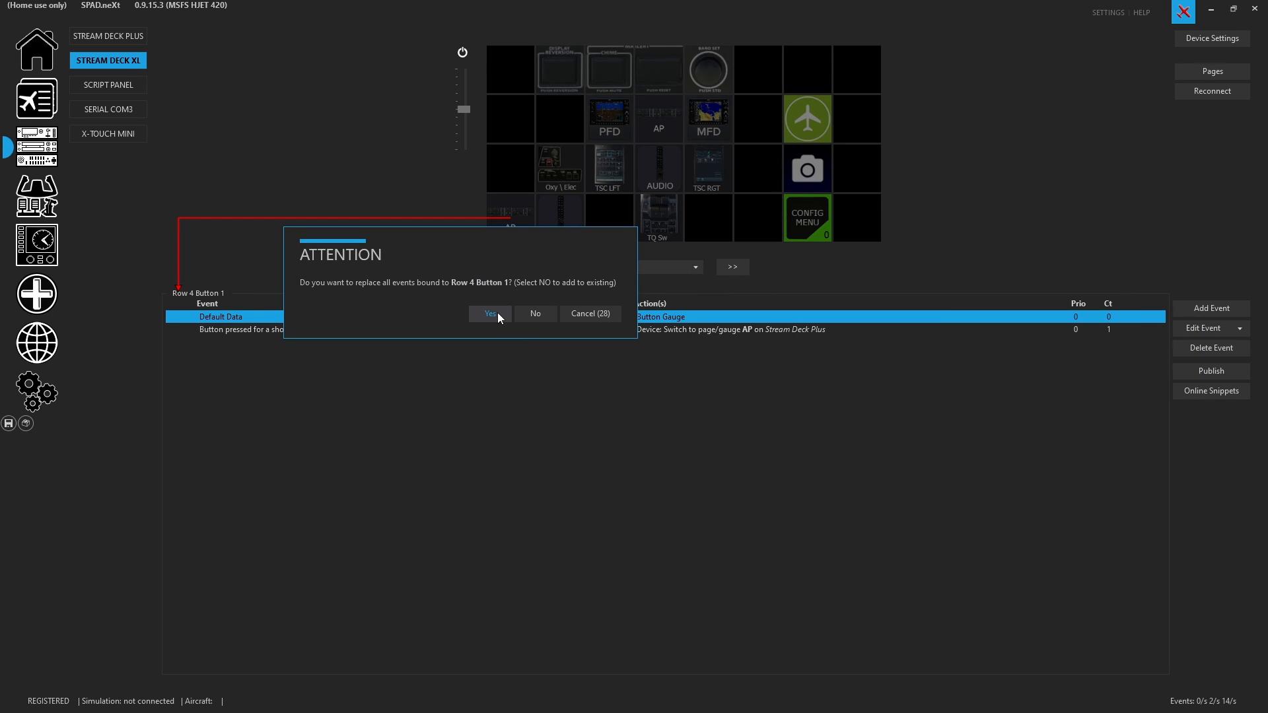
left_click(490, 316)
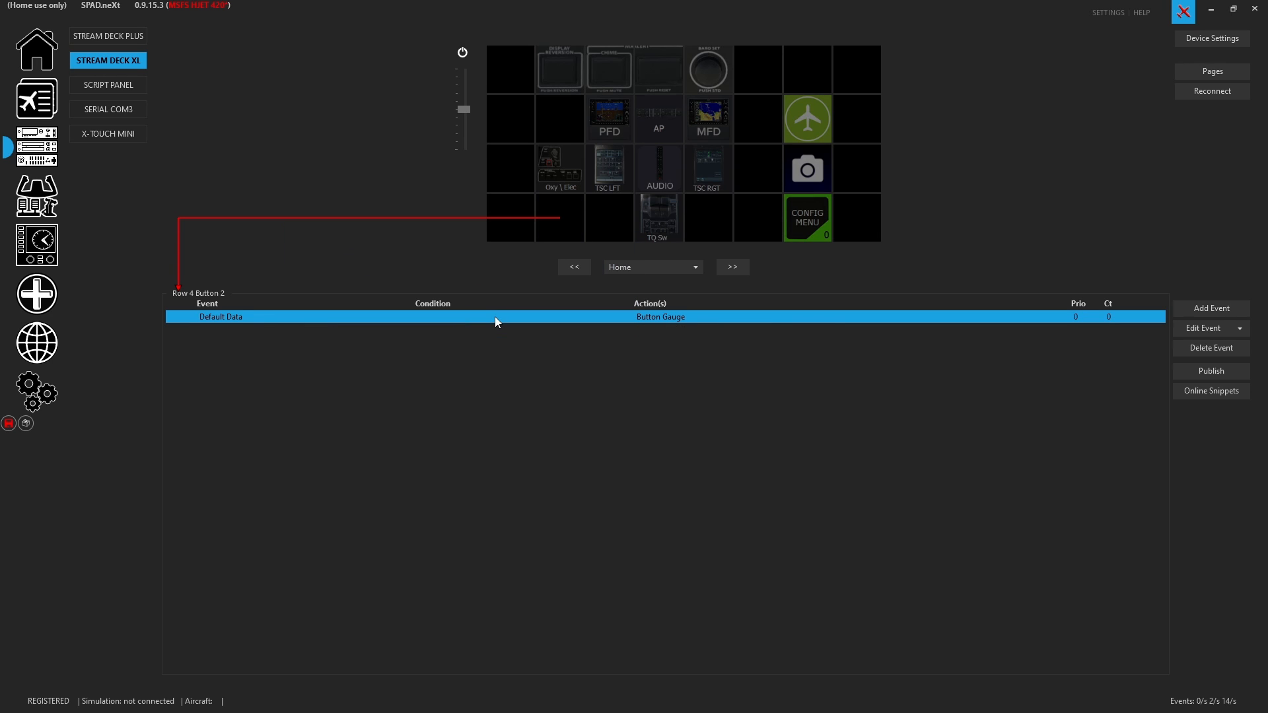
left_click(658, 119)
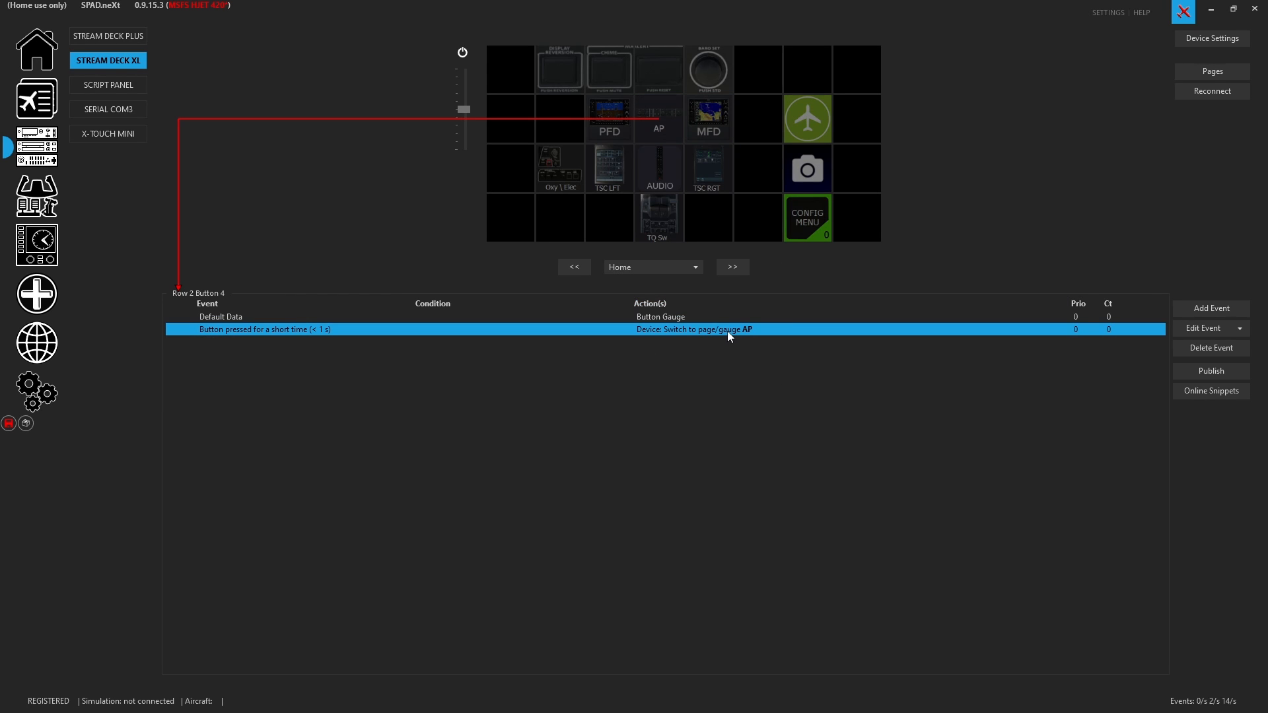
Add a second short-press event on AP whose page switch targets the Stream Deck Plus.
left_click(1210, 309)
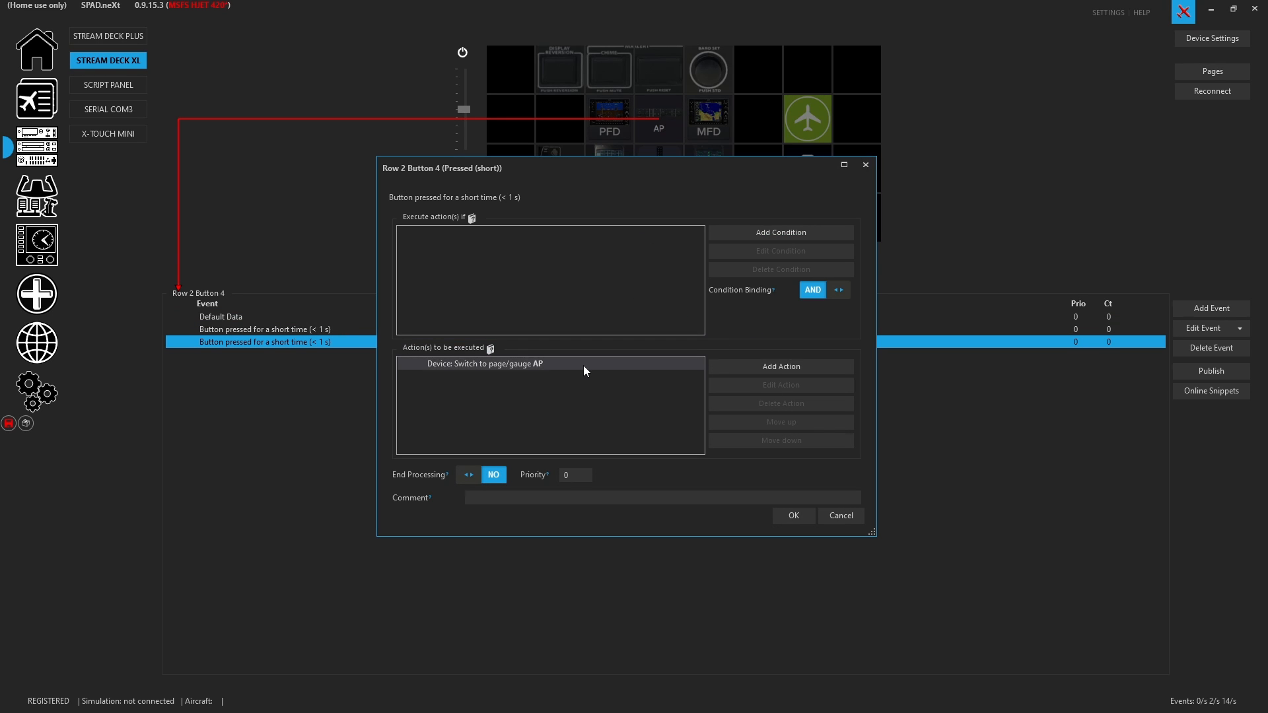
left_click(736, 365)
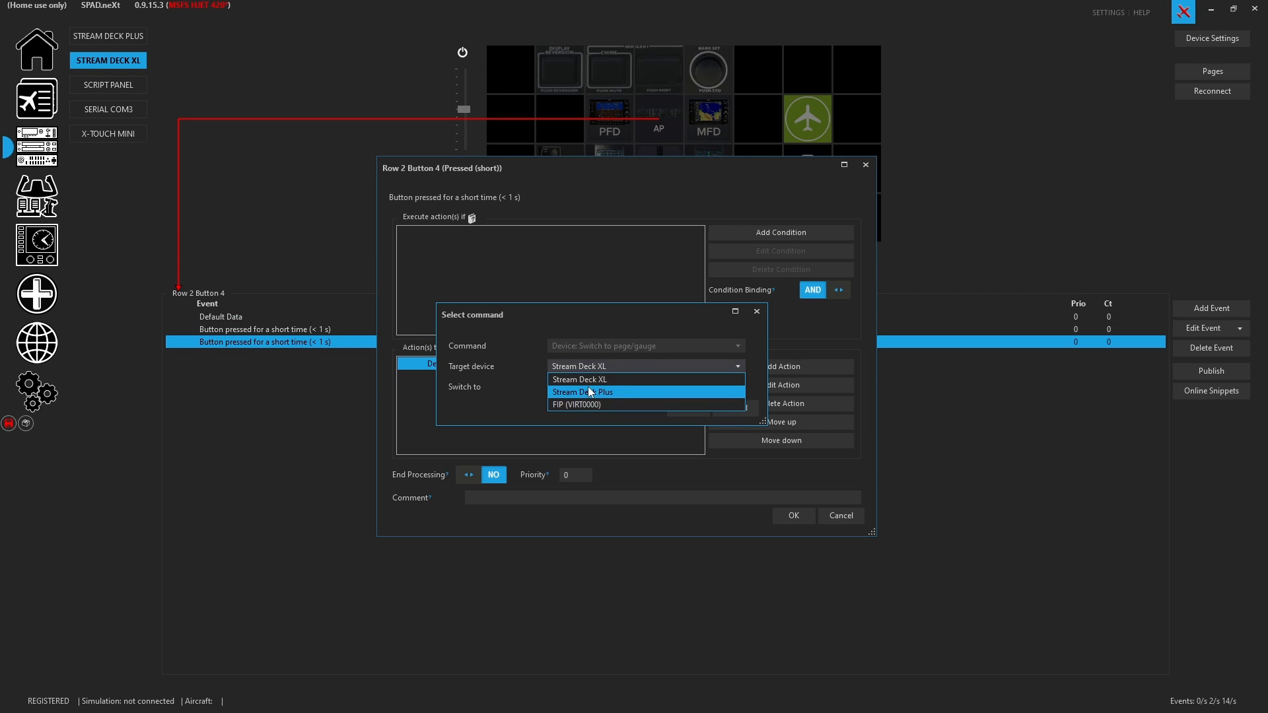
left_click(580, 392)
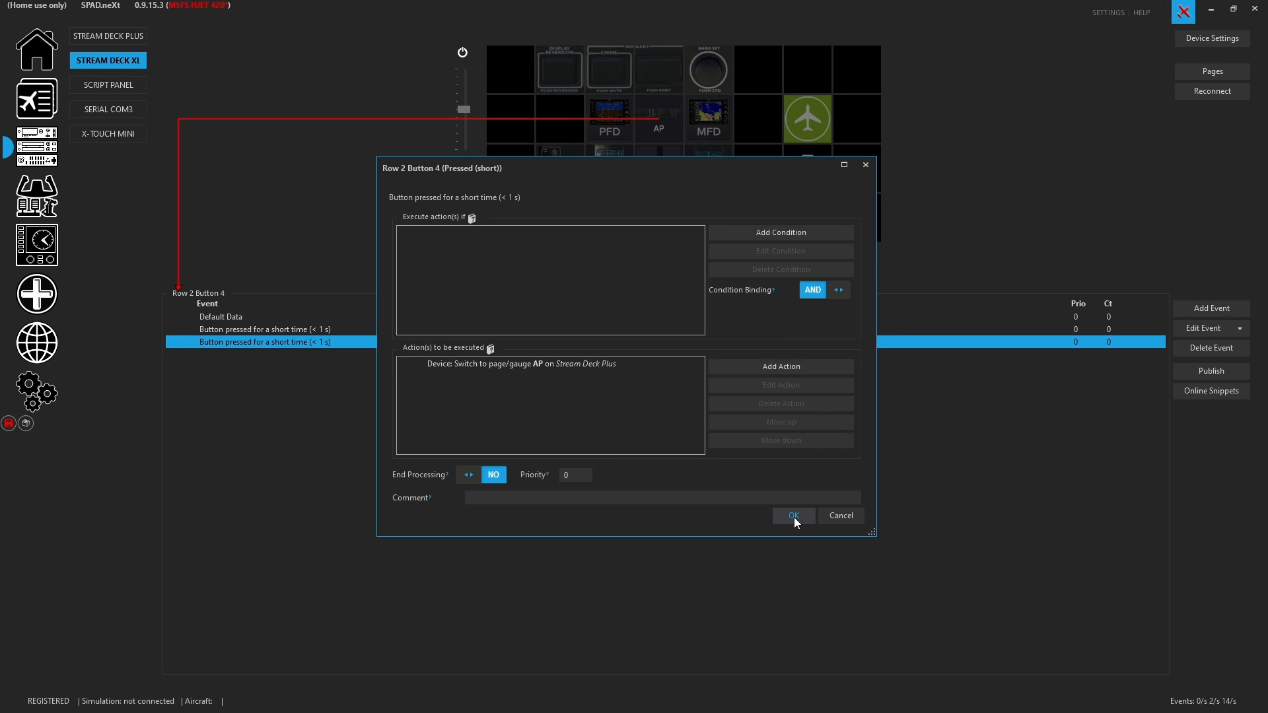
left_click(793, 516)
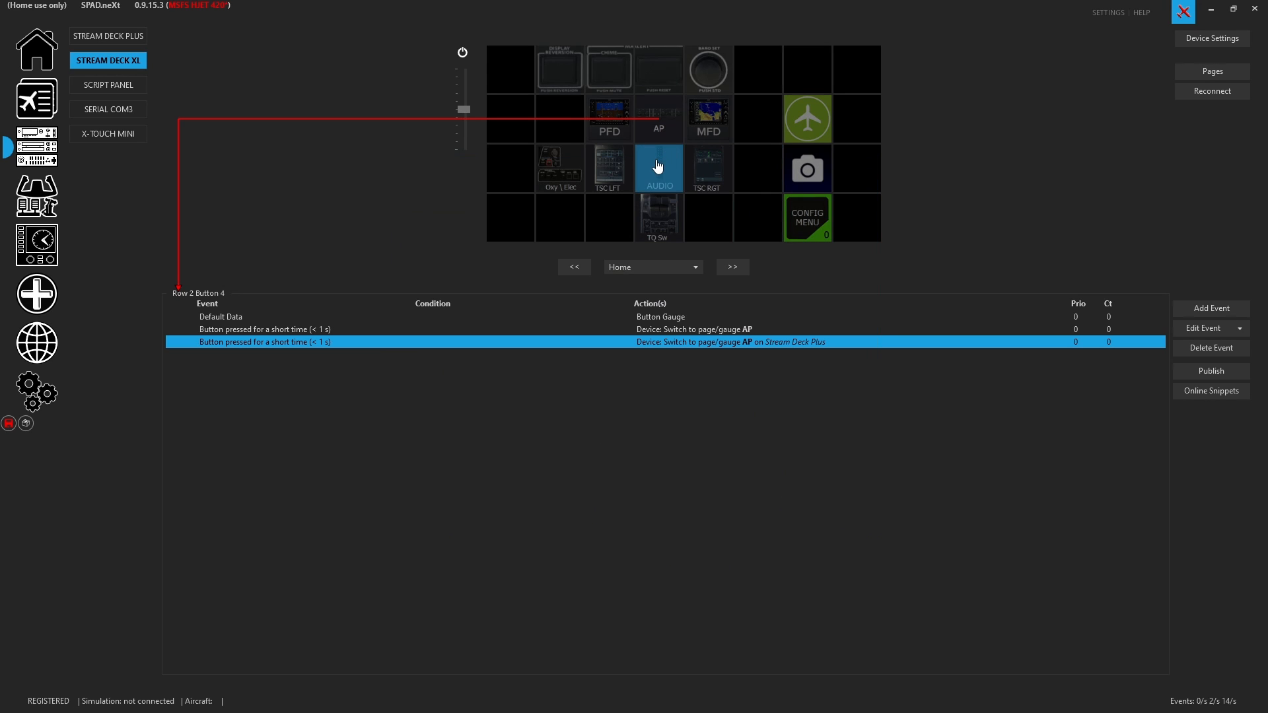
Edit the AUDIO button's second short-press event to switch the Stream Deck Plus to AUDIO.
left_click(659, 169)
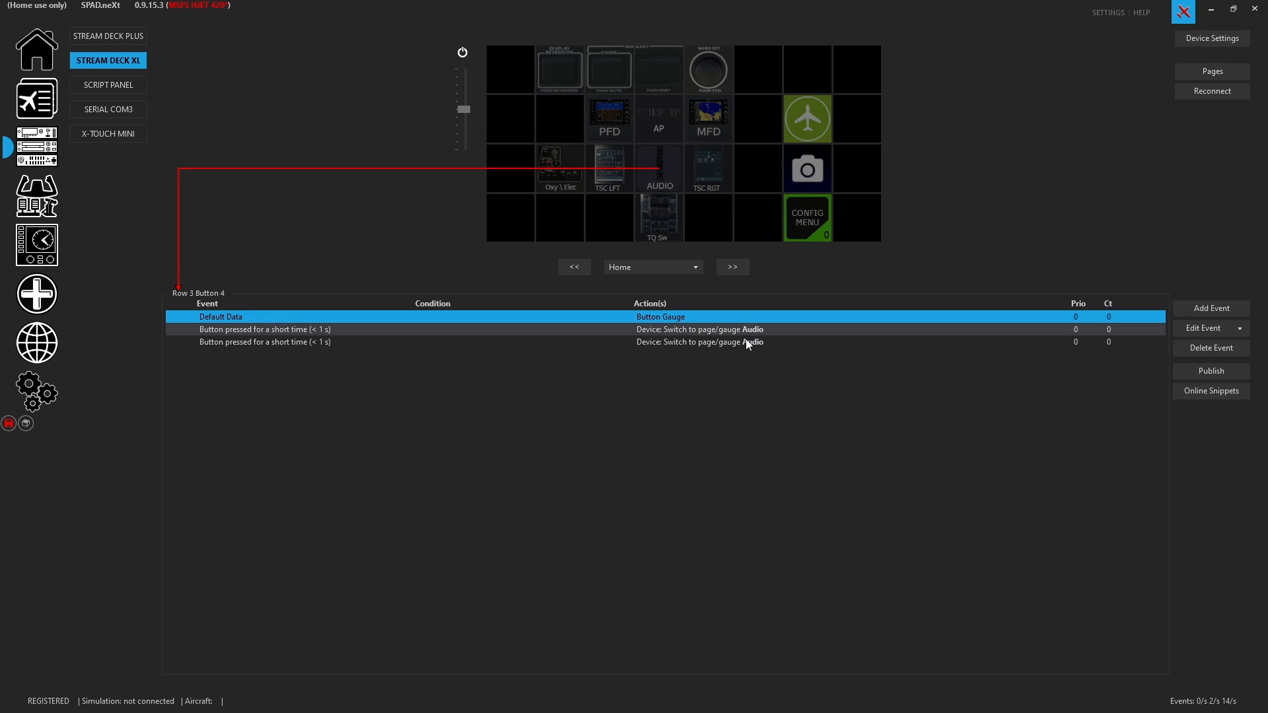
double_click(265, 341)
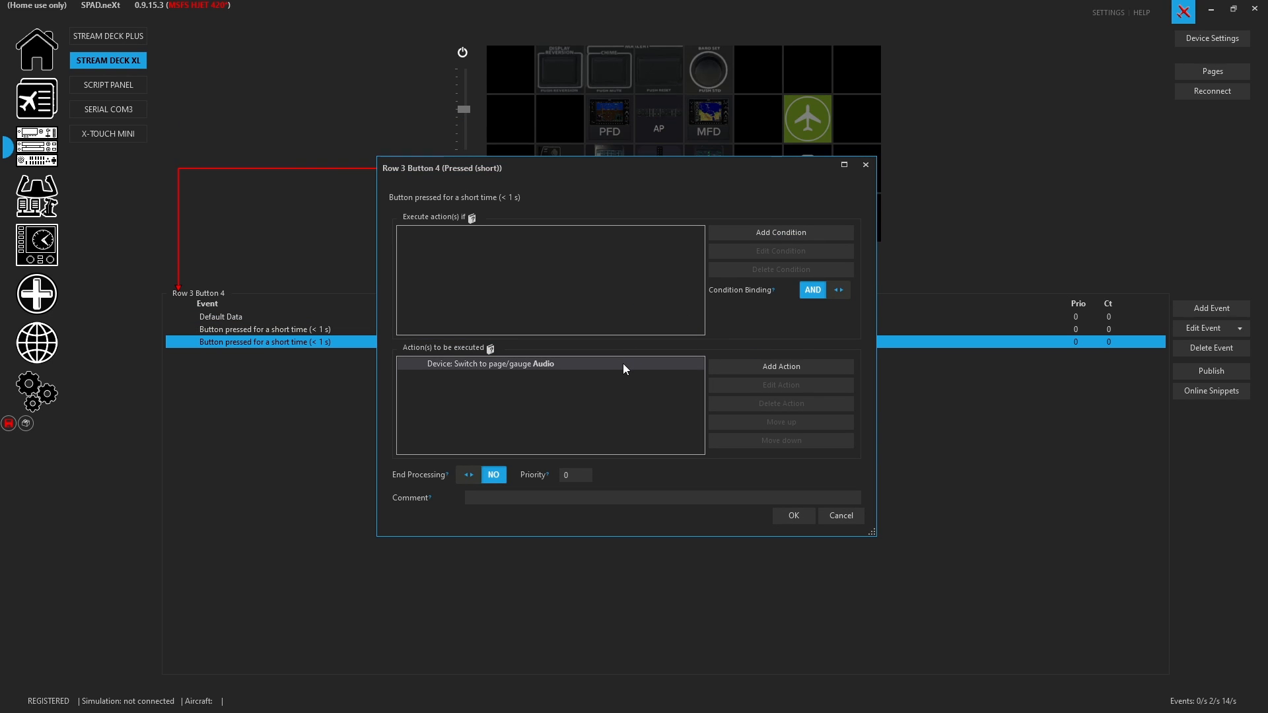
left_click(645, 365)
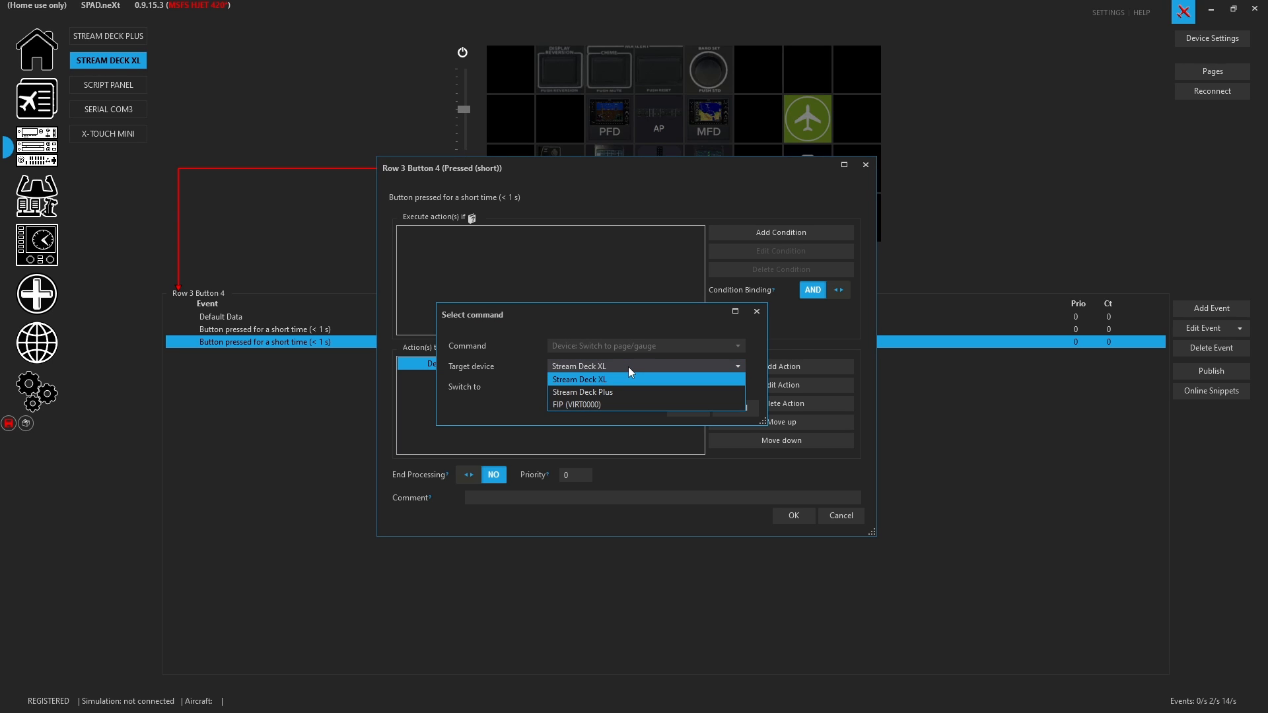
mouse_move(623, 392)
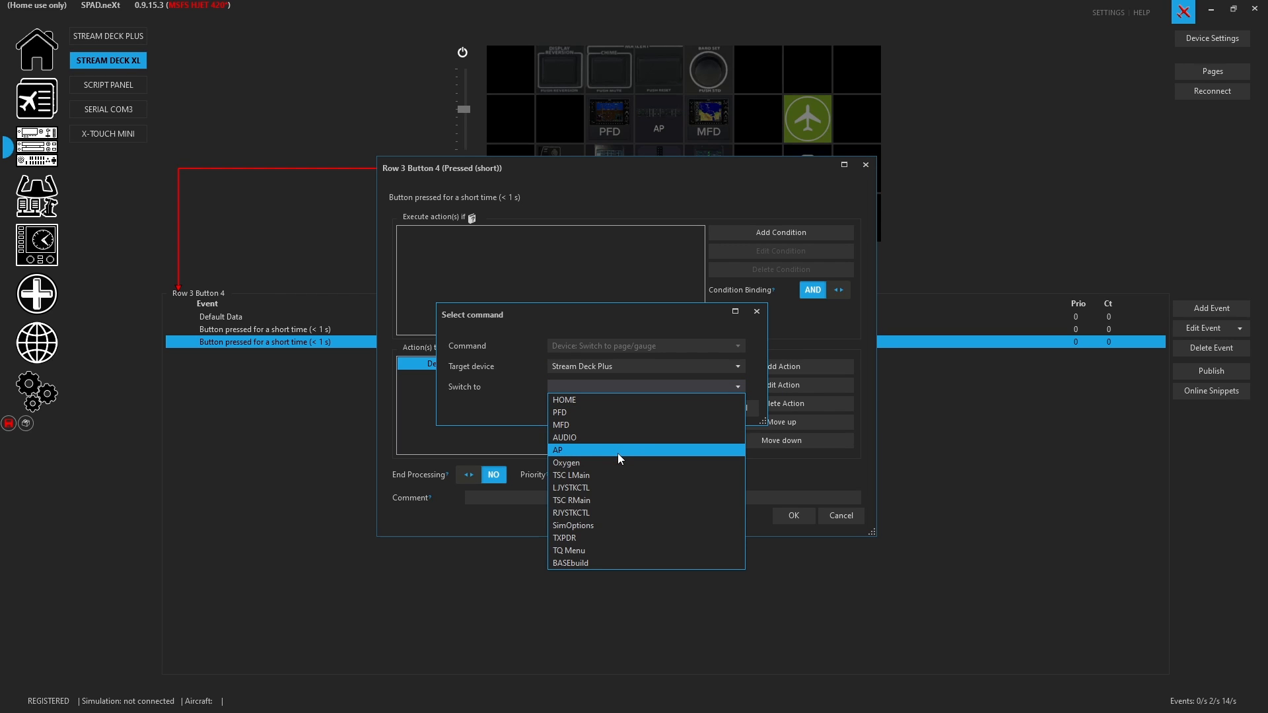
left_click(565, 438)
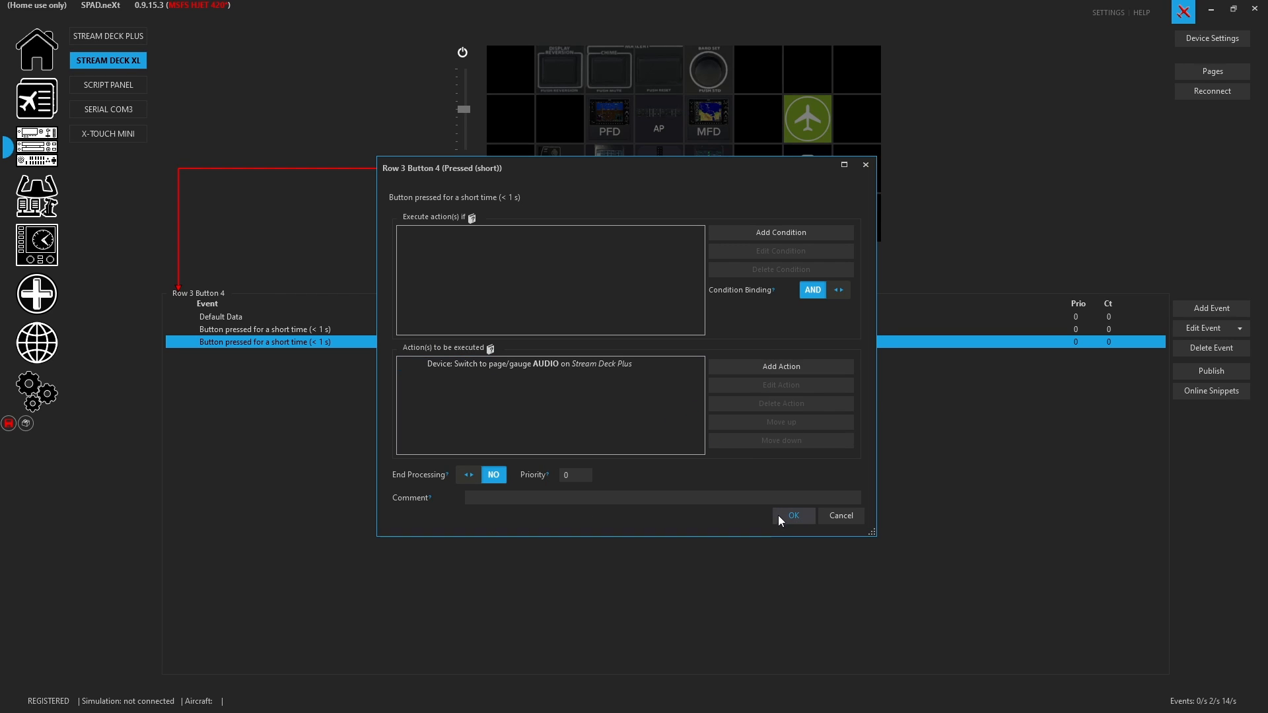
left_click(793, 516)
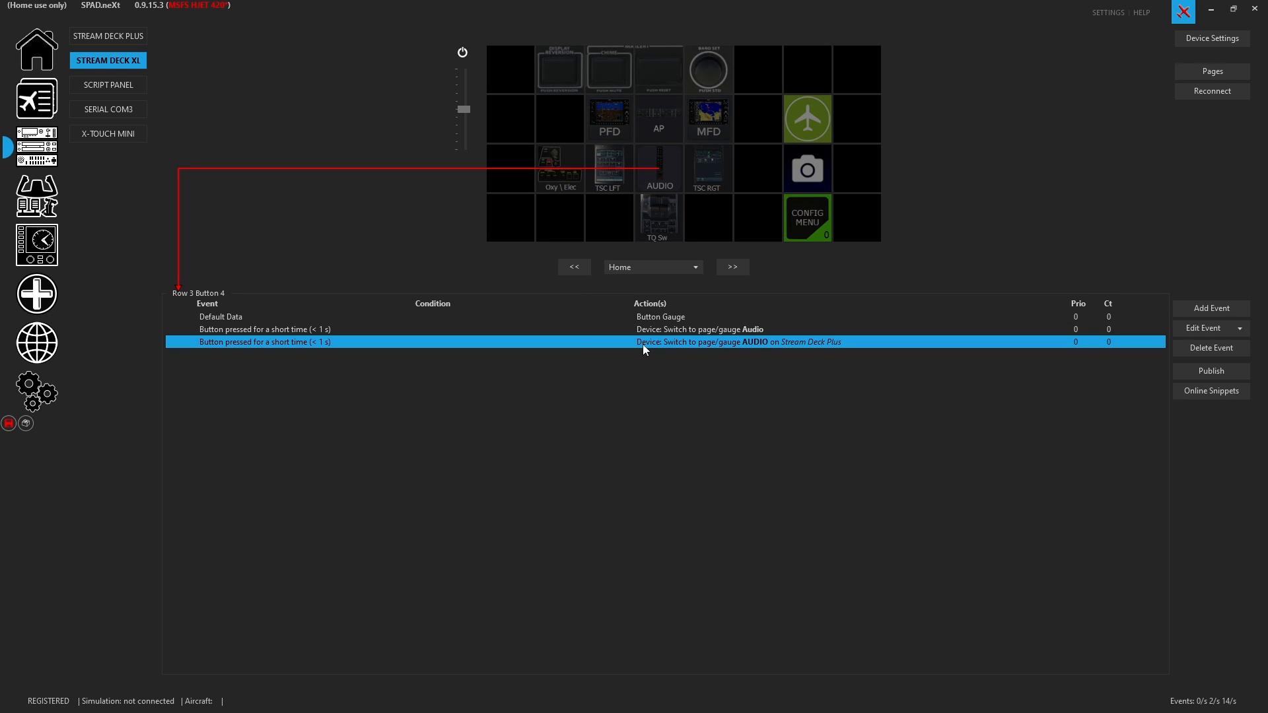
mouse_move(916, 302)
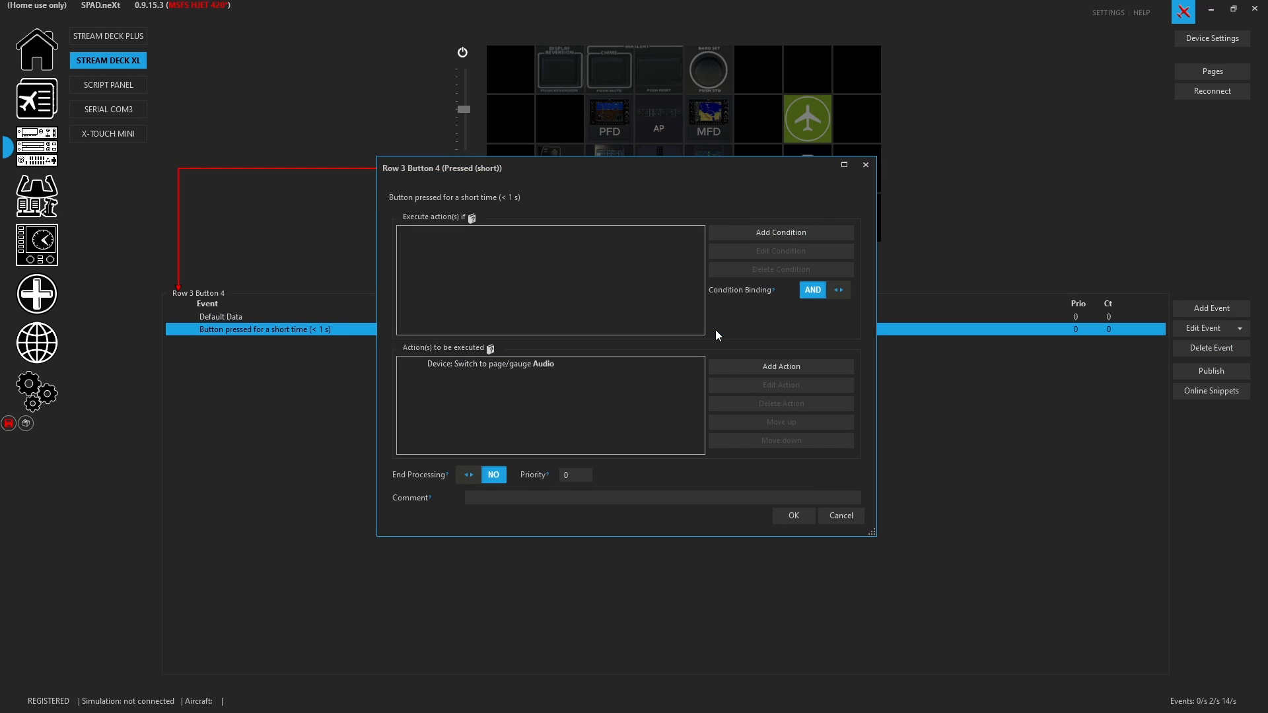
Add a Switch to page/gauge action sending the Stream Deck Plus to AUDIO in the same event.
left_click(780, 366)
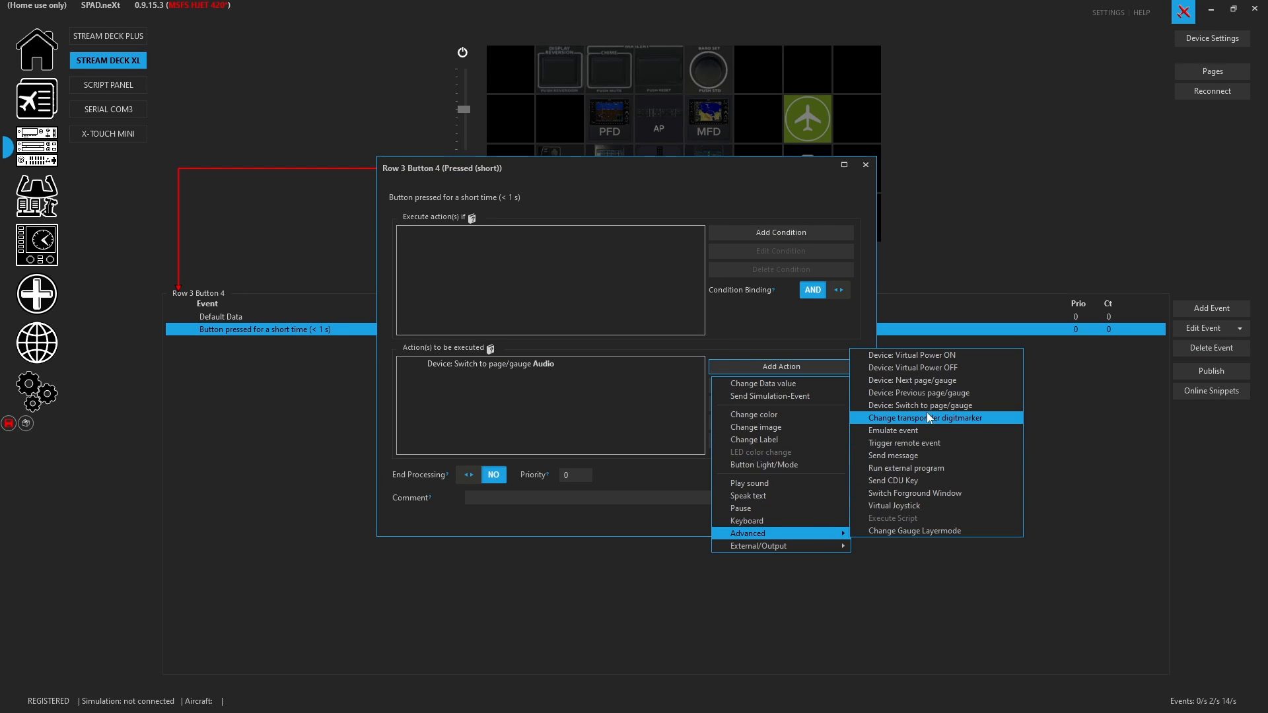
left_click(920, 404)
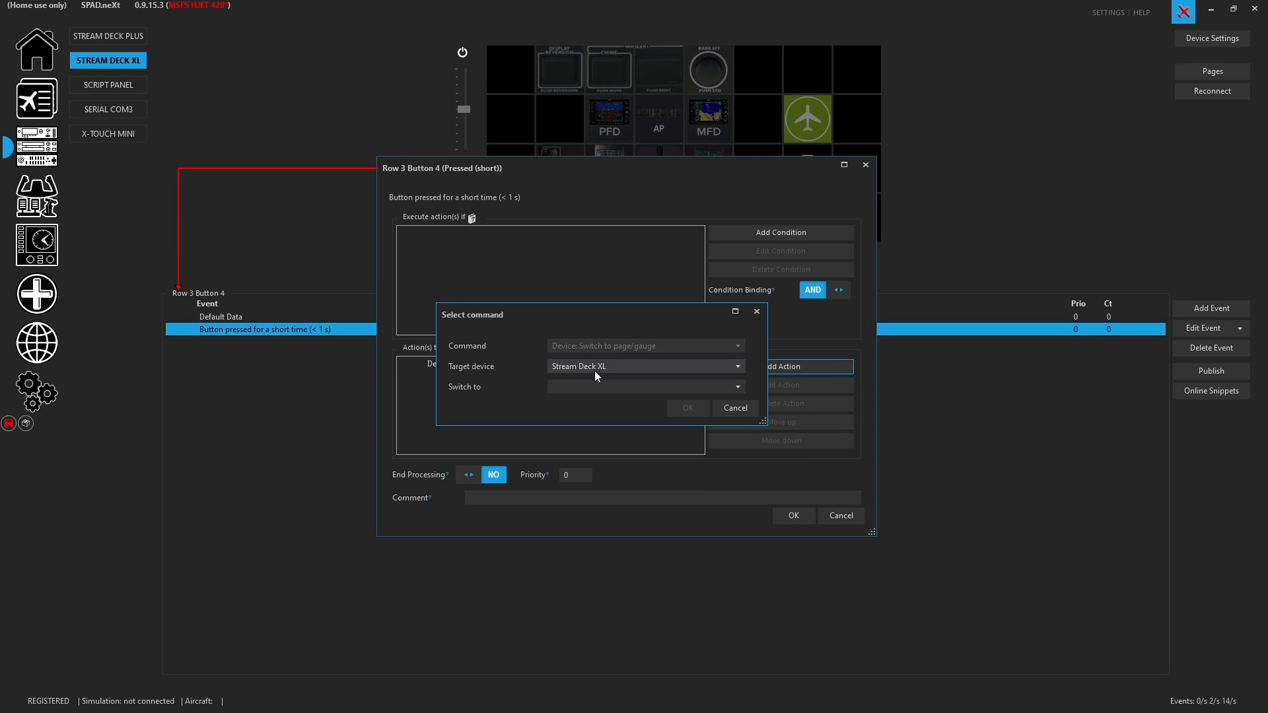
left_click(644, 386)
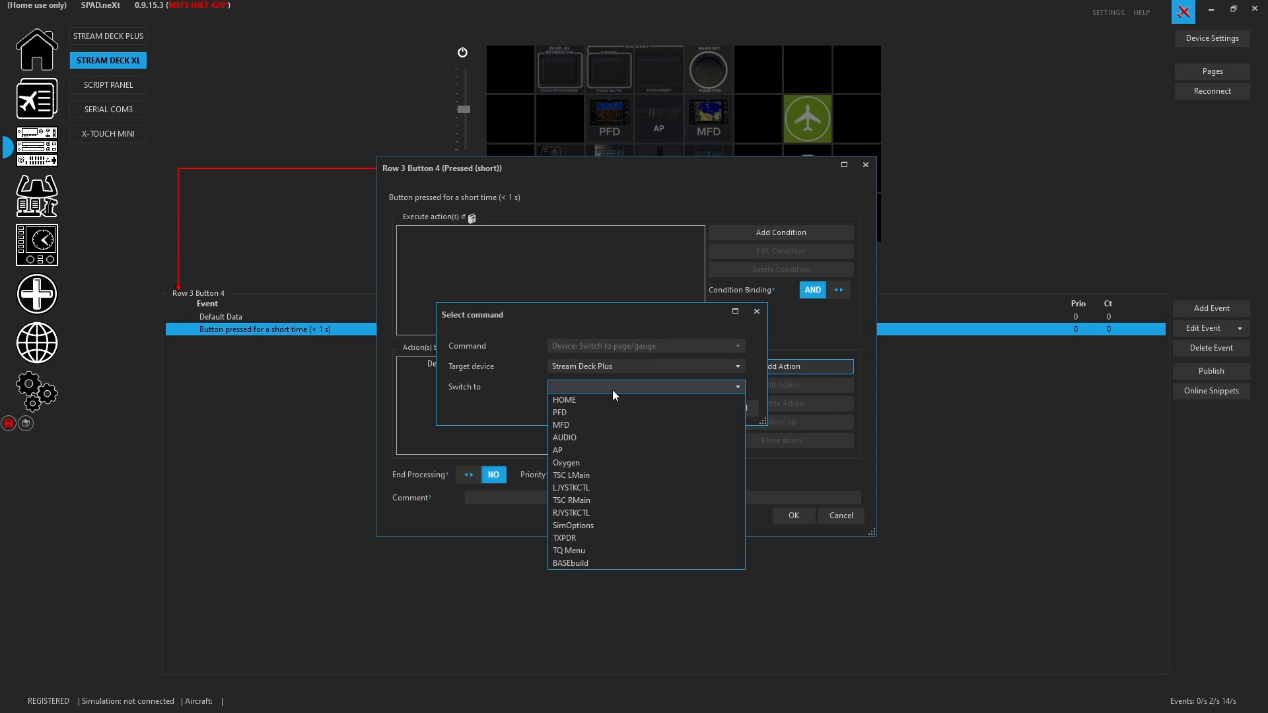
left_click(565, 437)
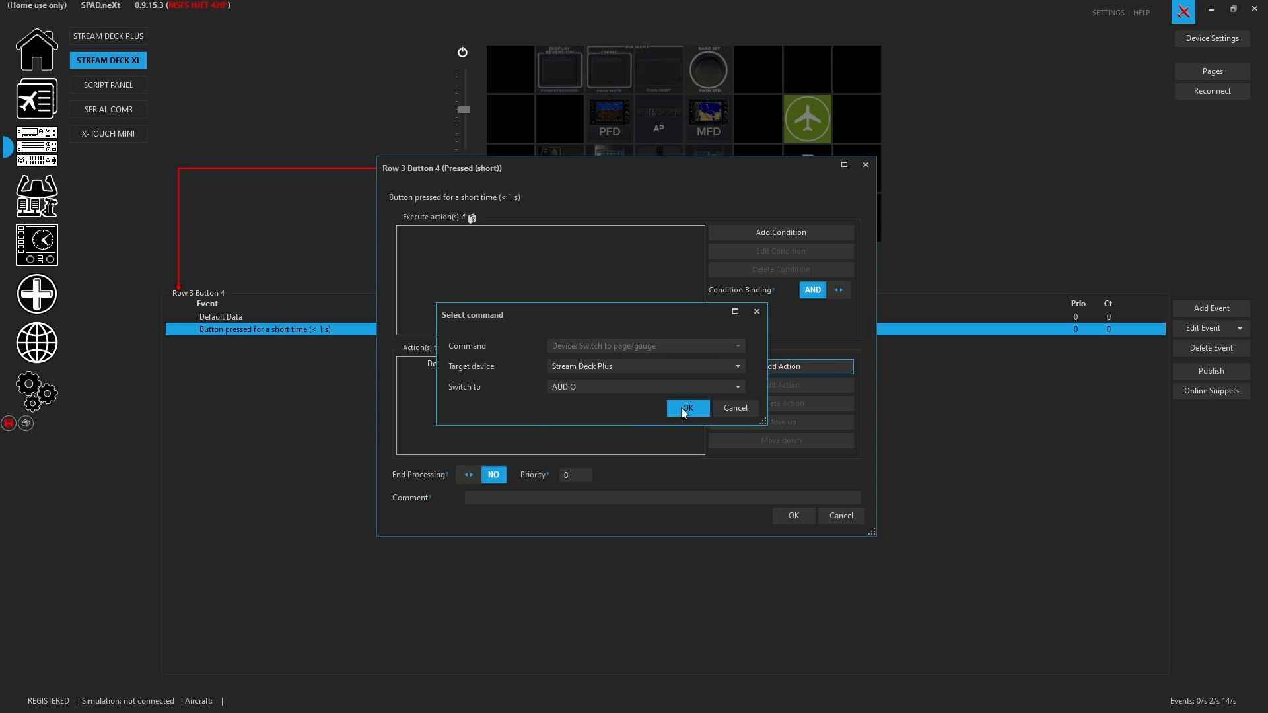
left_click(687, 408)
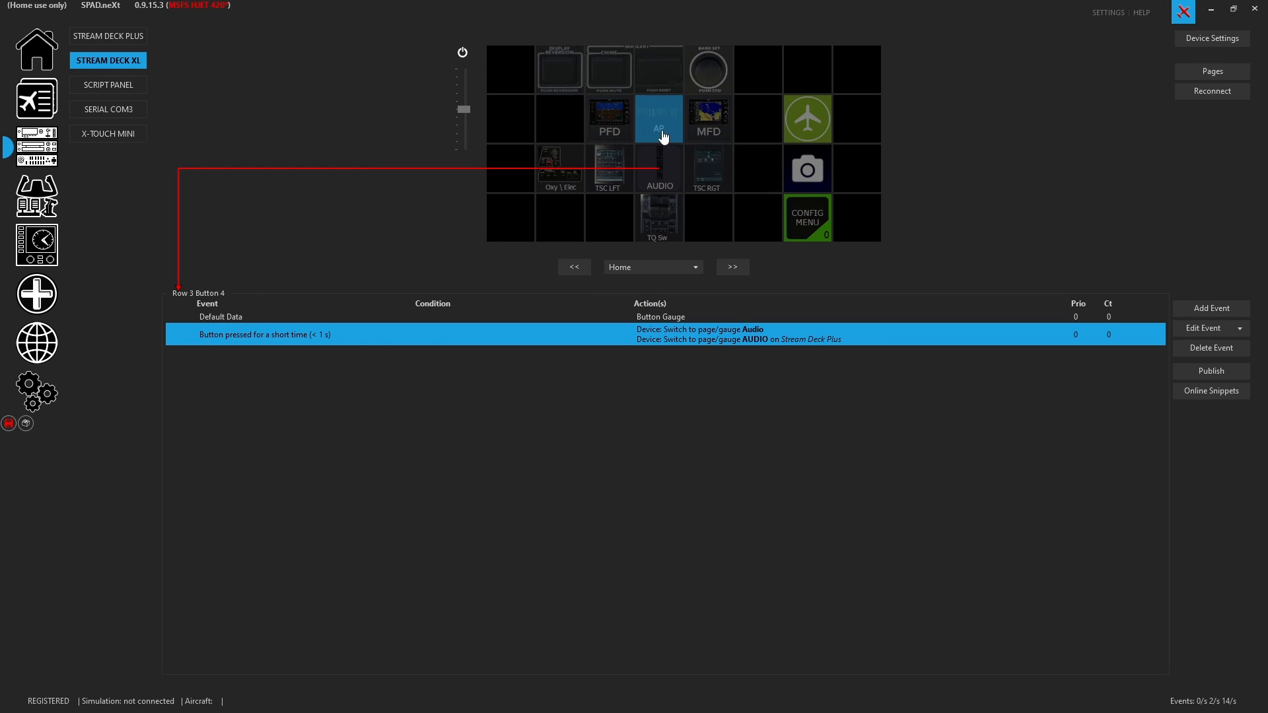
Select the XL's AP button and show the Stream Deck Plus, now on its AP page.
left_click(659, 119)
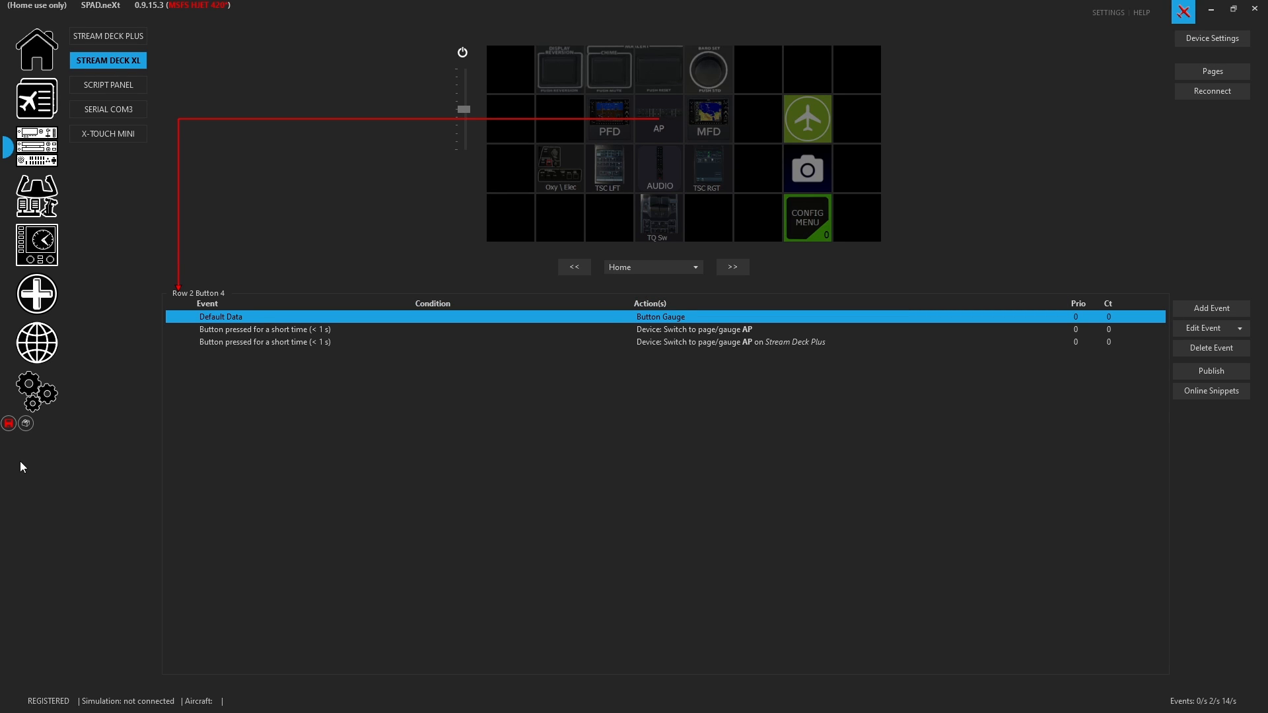
mouse_move(108, 84)
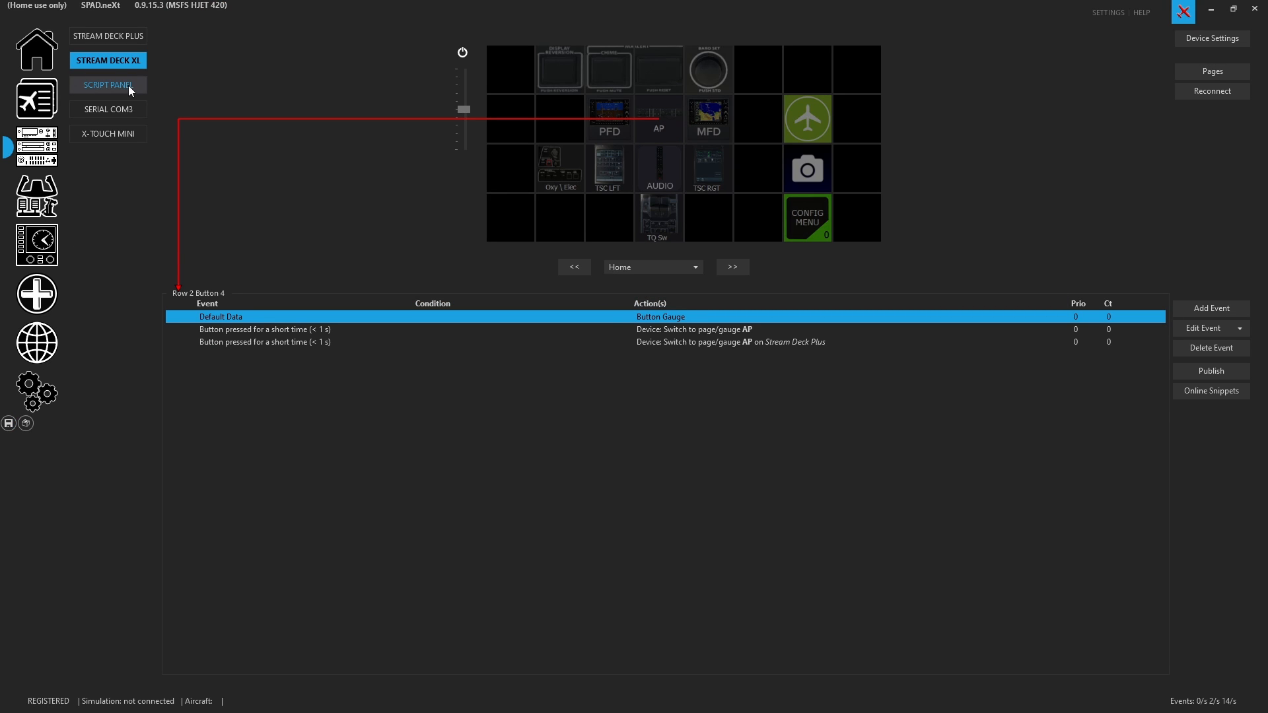
left_click(109, 35)
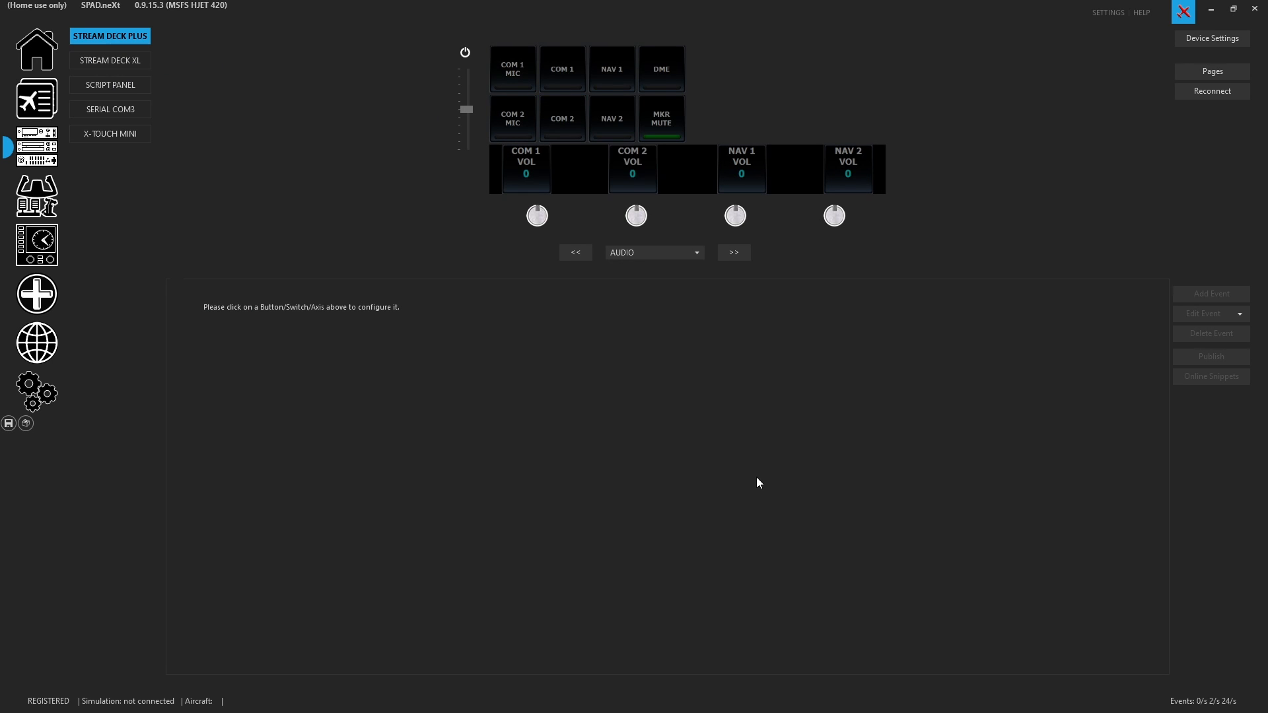
left_click(731, 251)
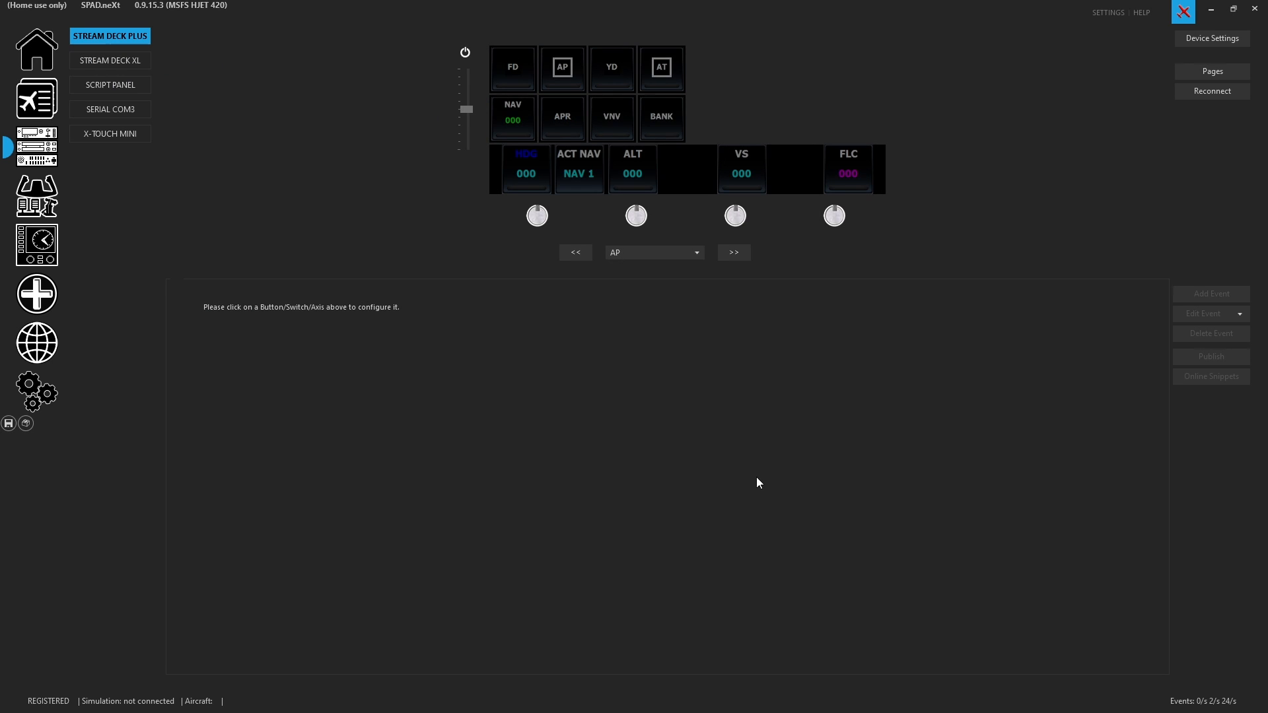